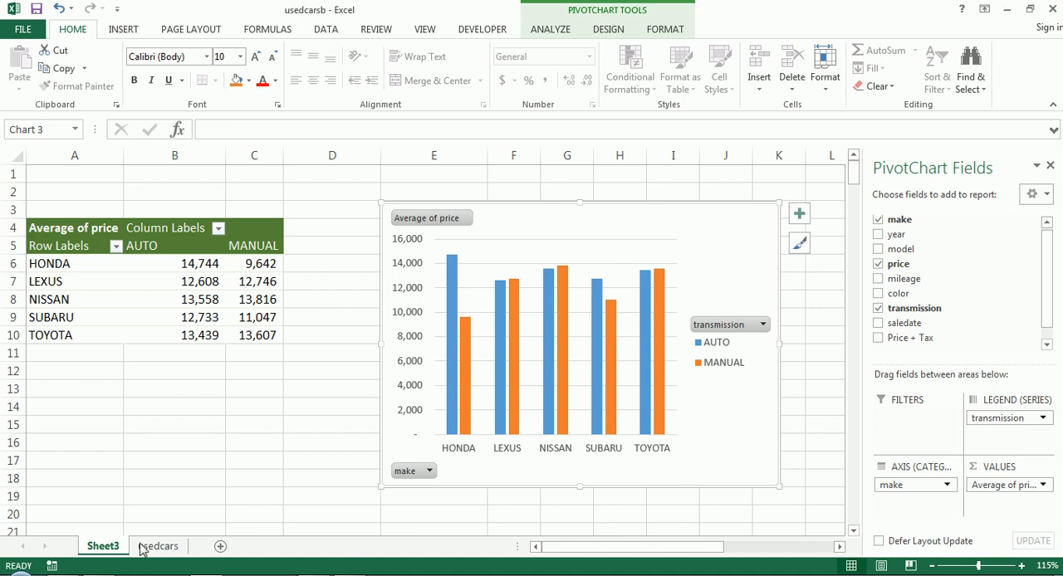
Step: Check the raw usedcars data and inspect the LEXUS manual average price in the pivot
click(158, 546)
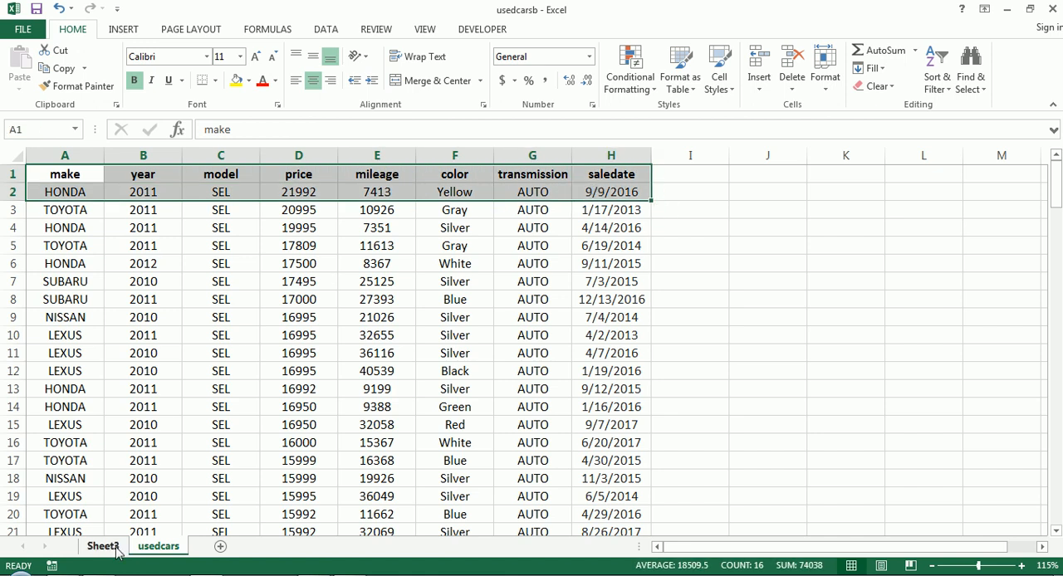
click(103, 545)
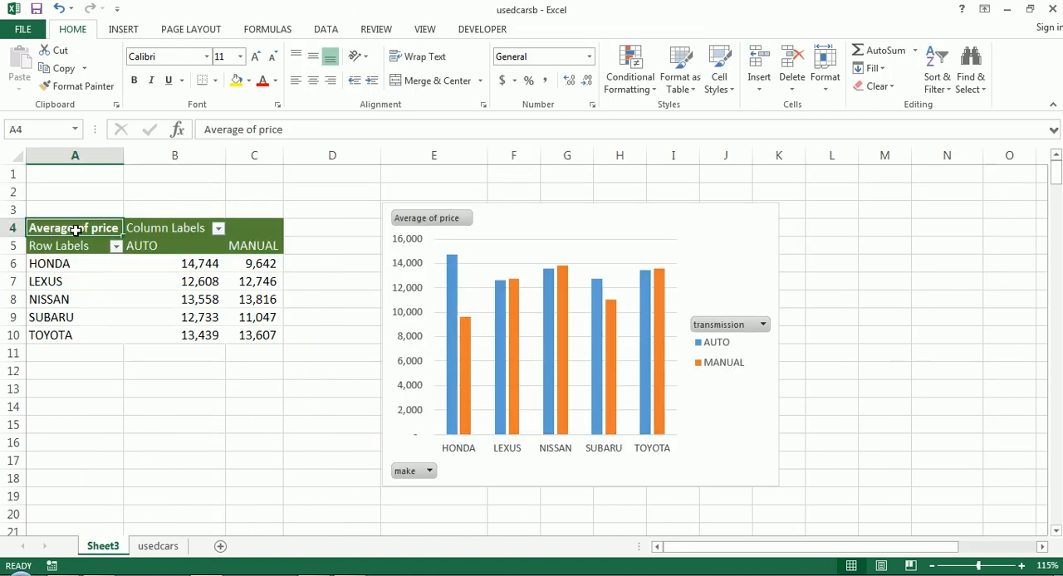
click(254, 281)
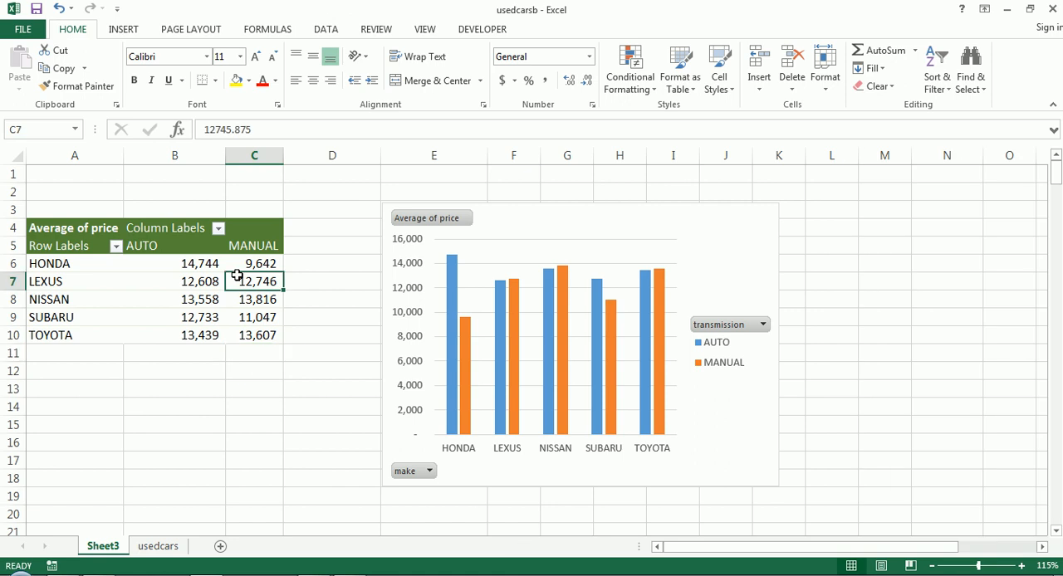
click(254, 281)
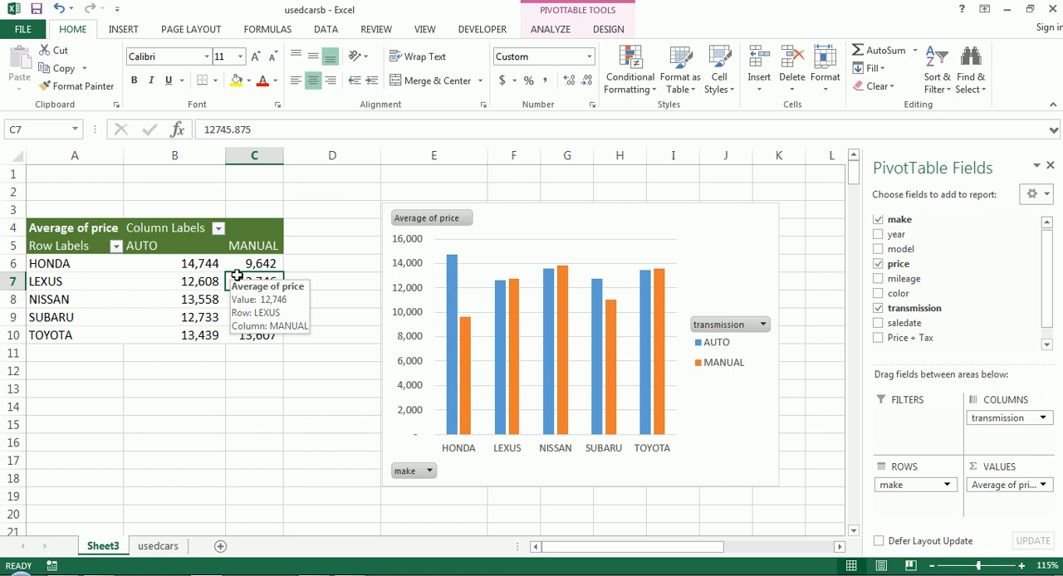
click(254, 406)
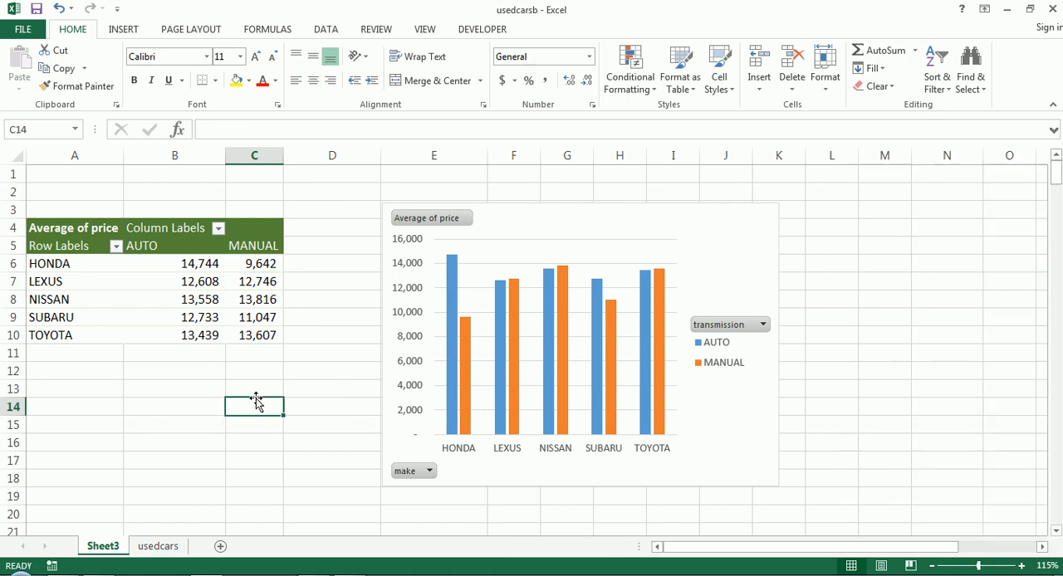
Step: Insert a color slicer and try filtering the pivot by car color
click(74, 245)
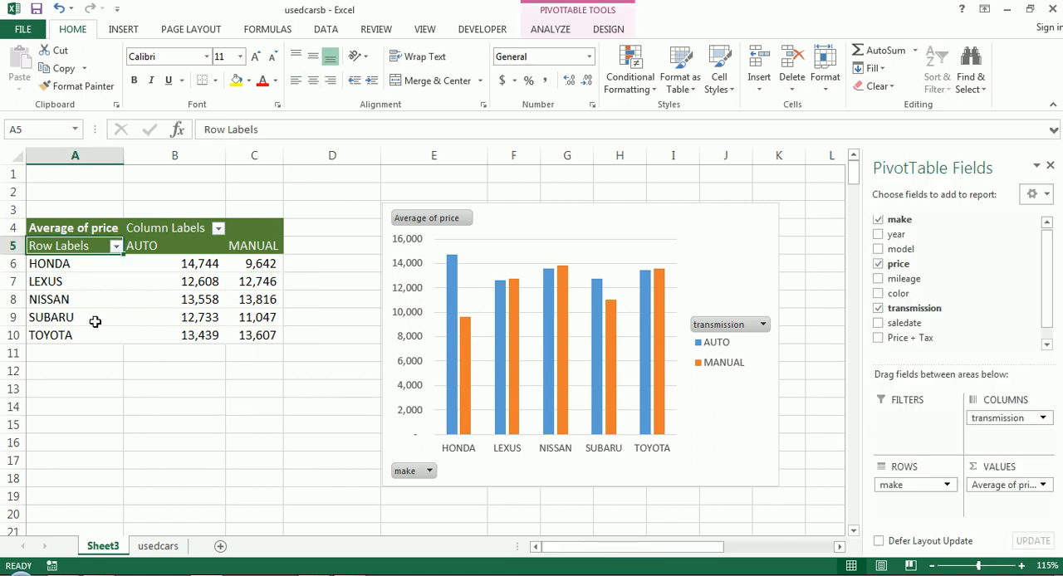
mouse_move(639, 315)
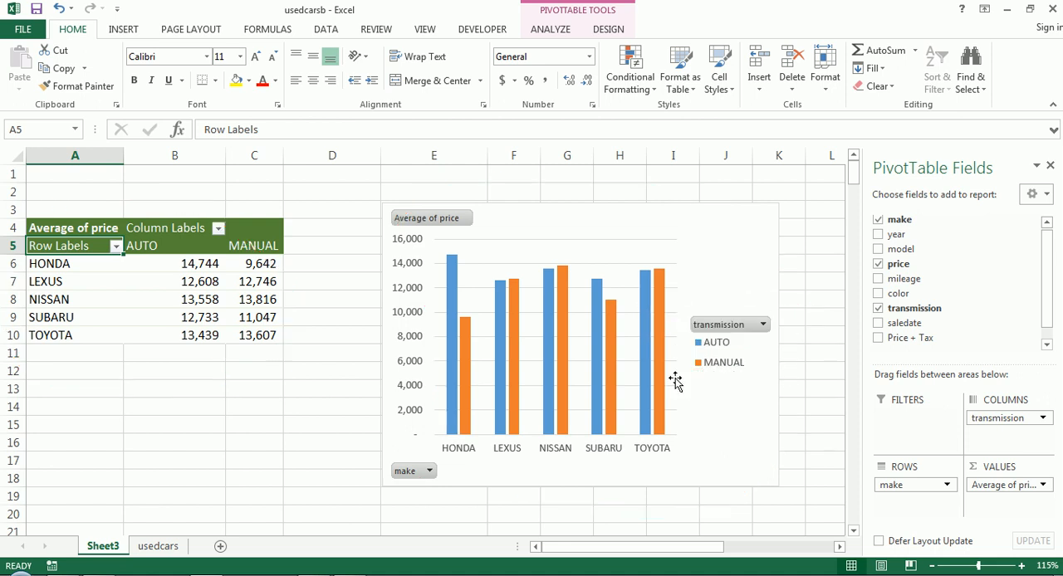
click(550, 29)
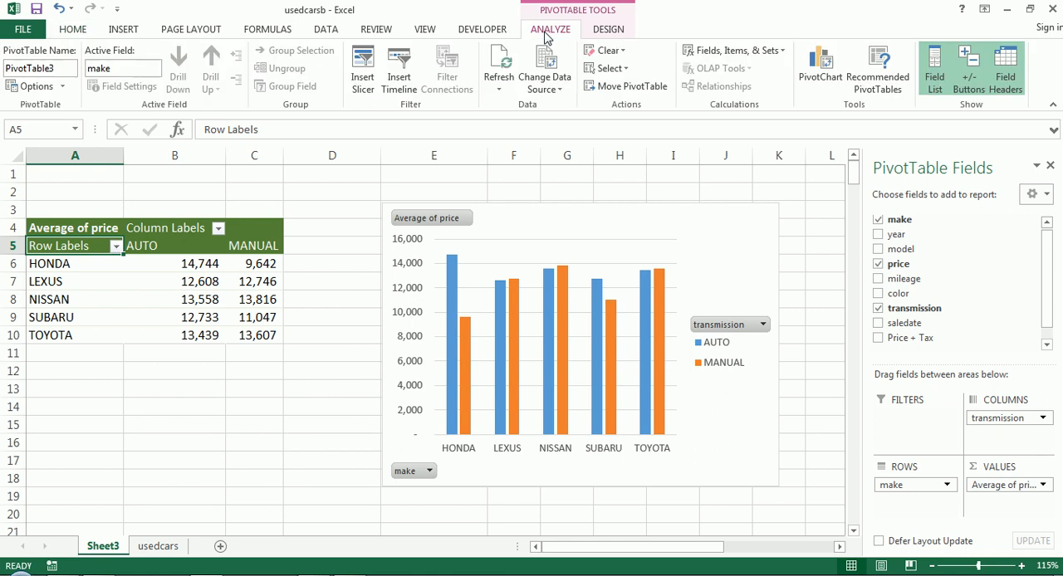
click(362, 66)
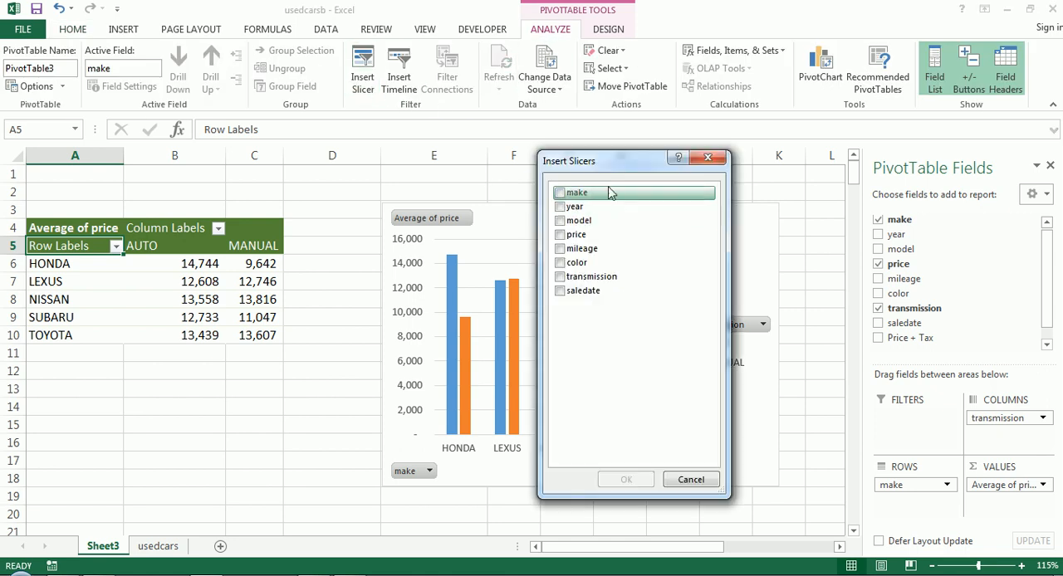
click(626, 479)
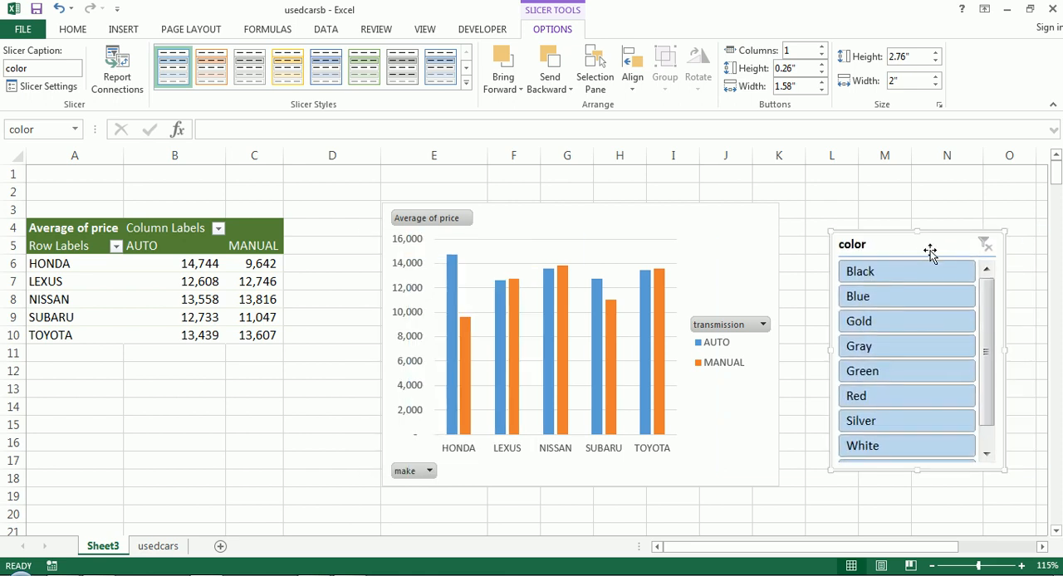
click(906, 296)
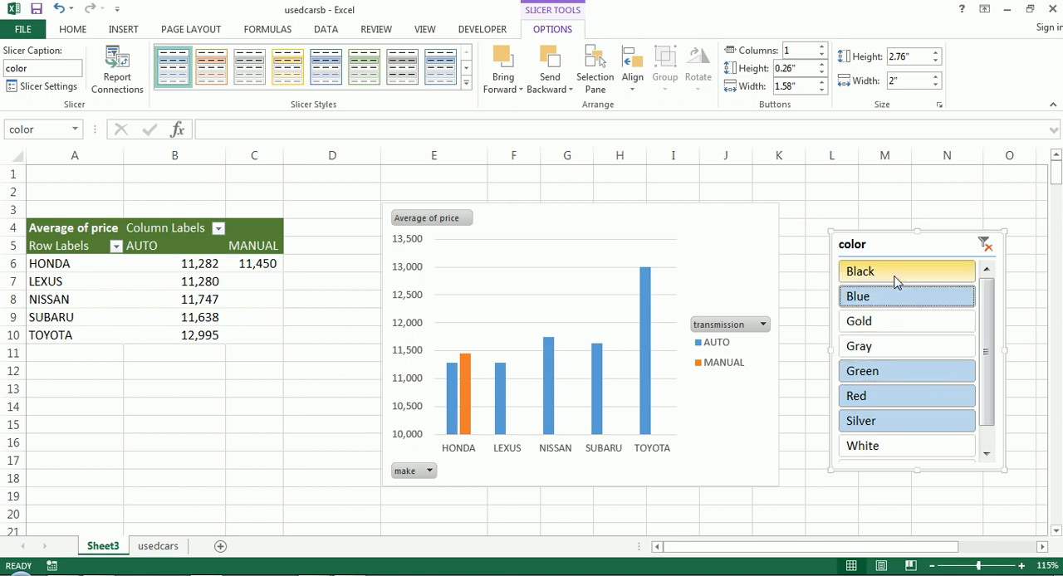
click(906, 395)
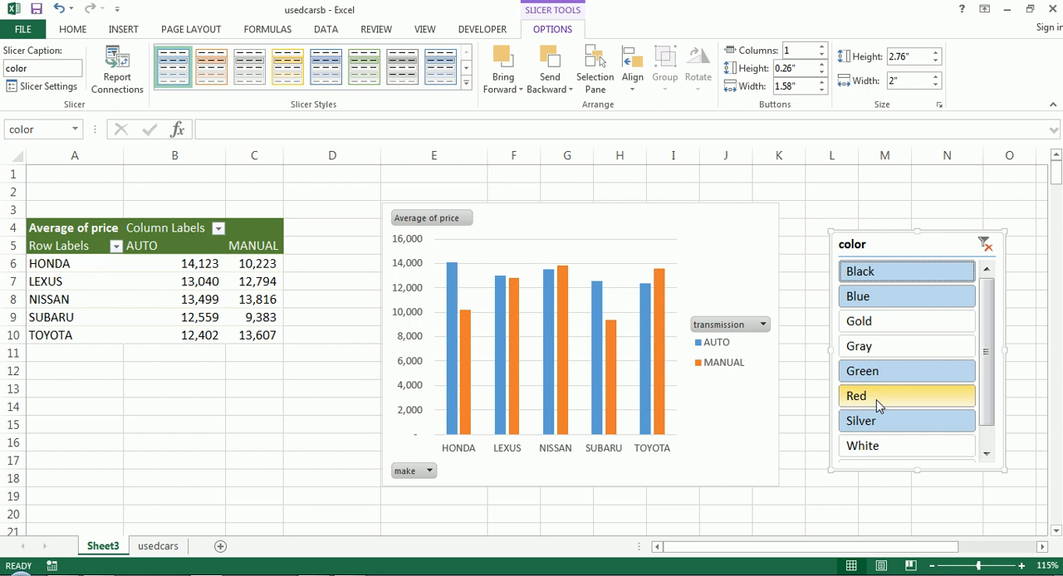
mouse_move(884, 395)
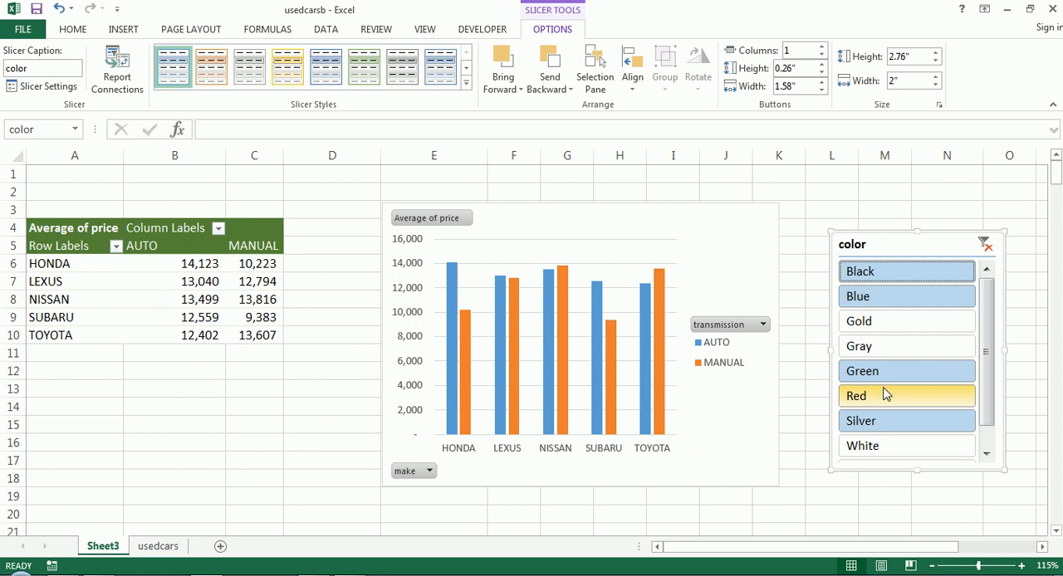
click(906, 321)
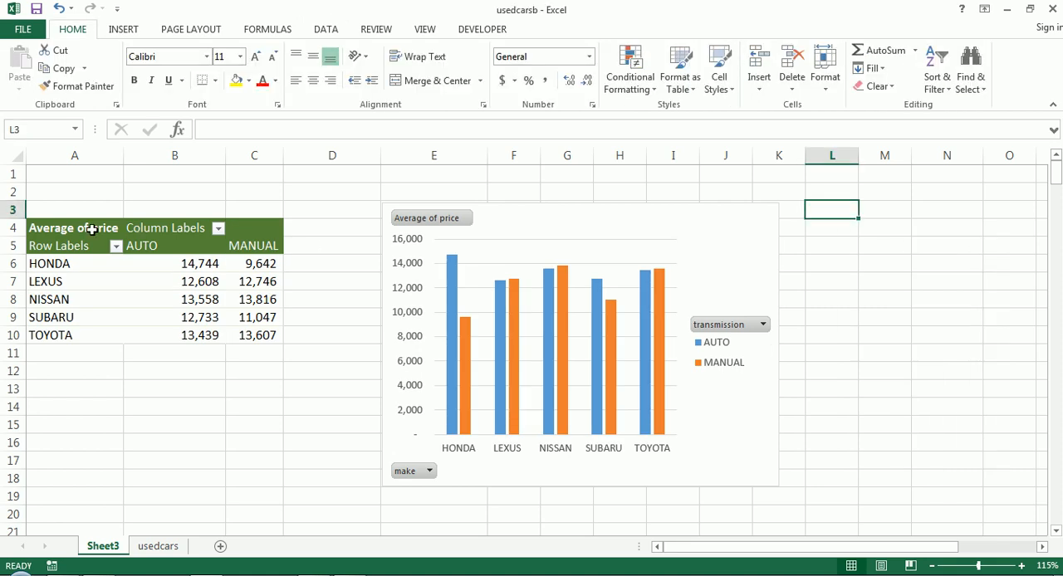
Step: Review the usedcars headers, remove price from the pivot, and open Fields, Items & Sets
click(74, 228)
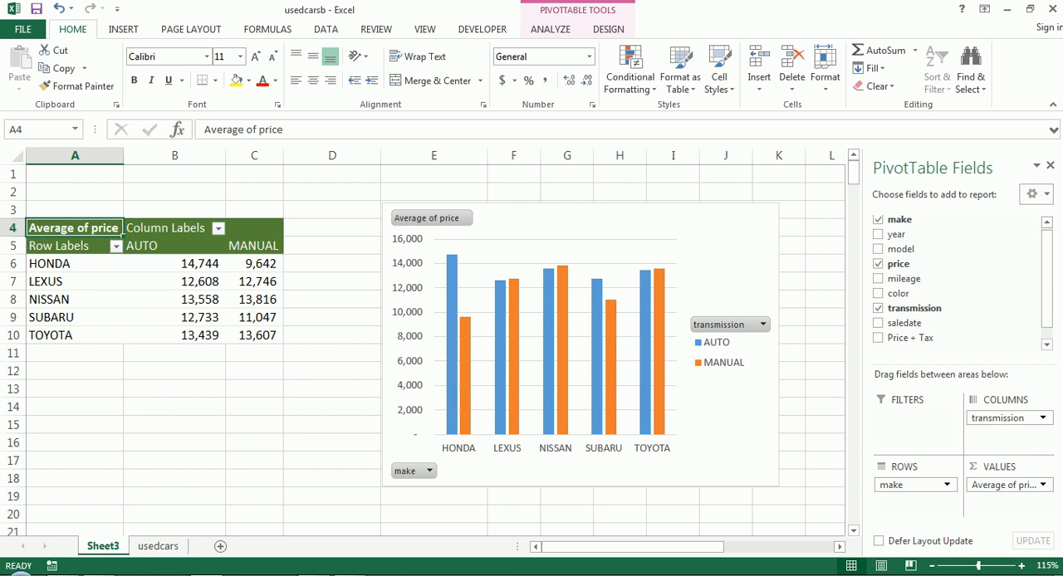
click(158, 546)
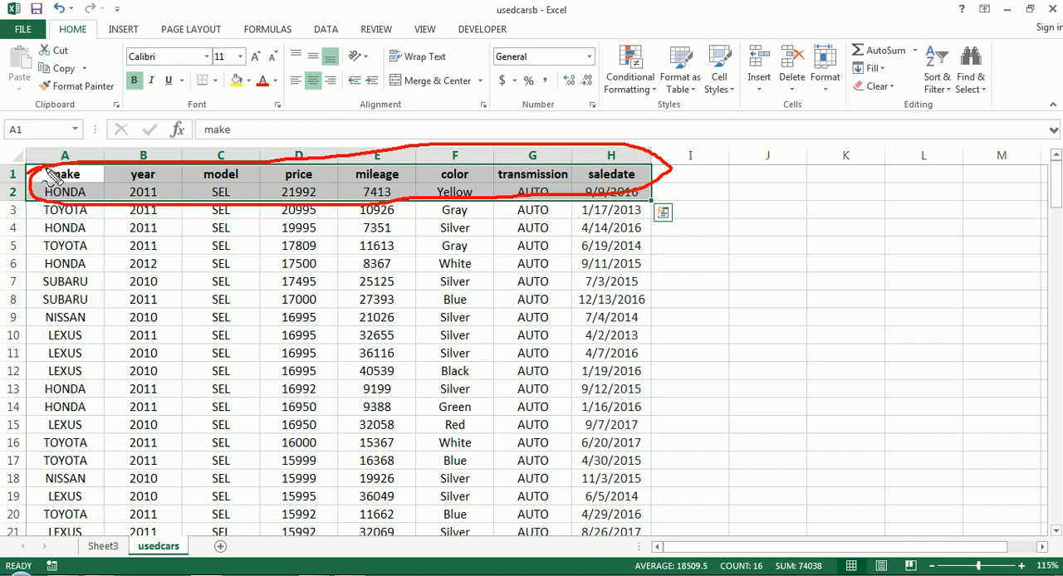
click(102, 545)
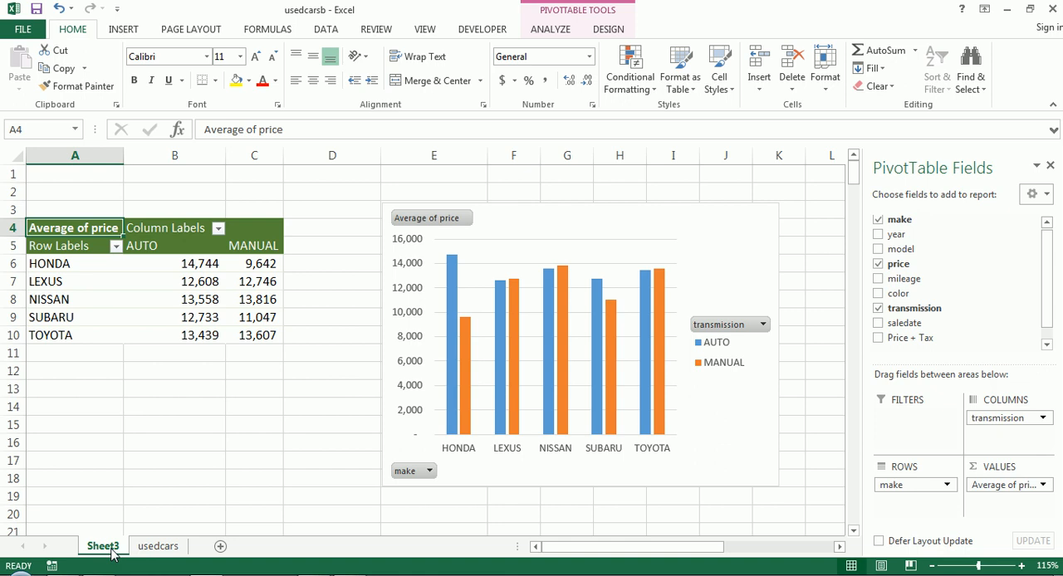
mouse_move(236, 392)
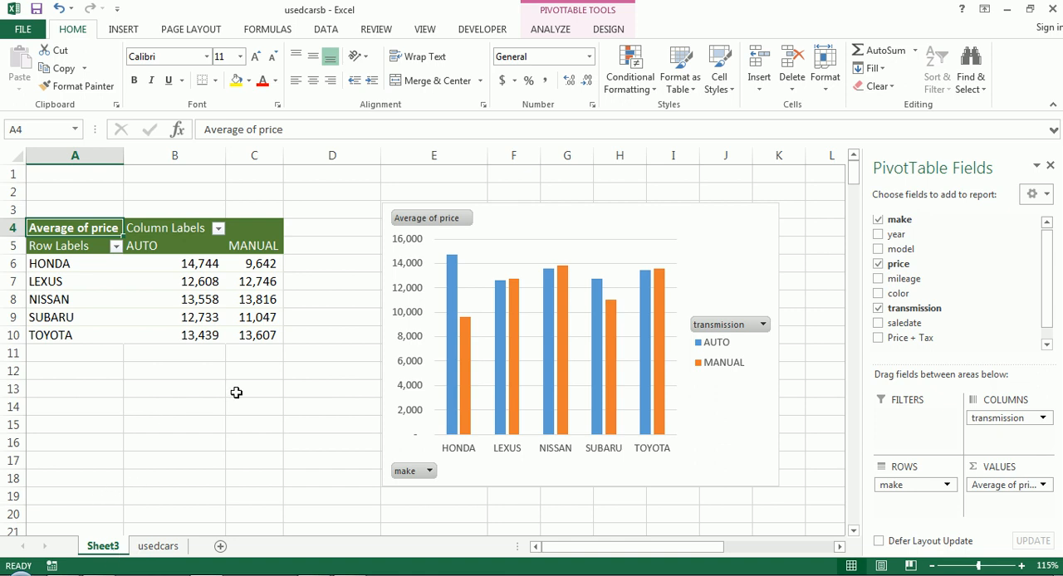
mouse_move(930, 278)
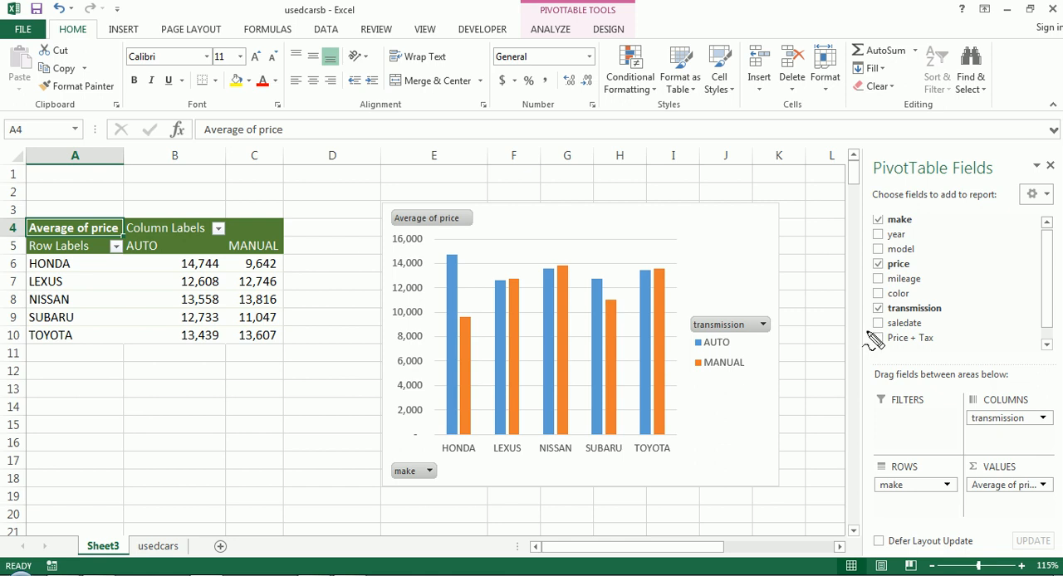
mouse_move(910, 338)
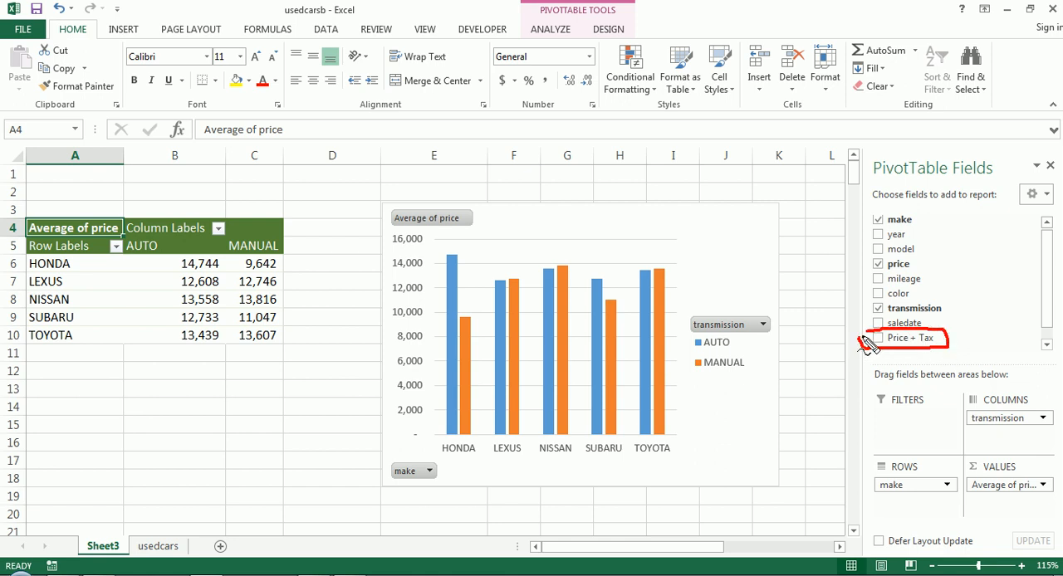
mouse_move(397, 413)
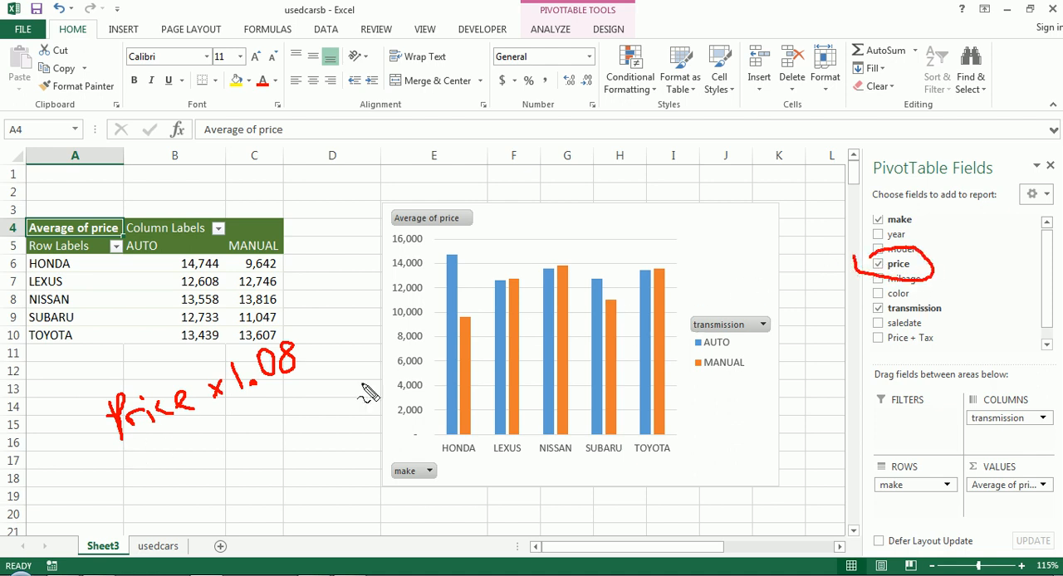
mouse_move(286, 405)
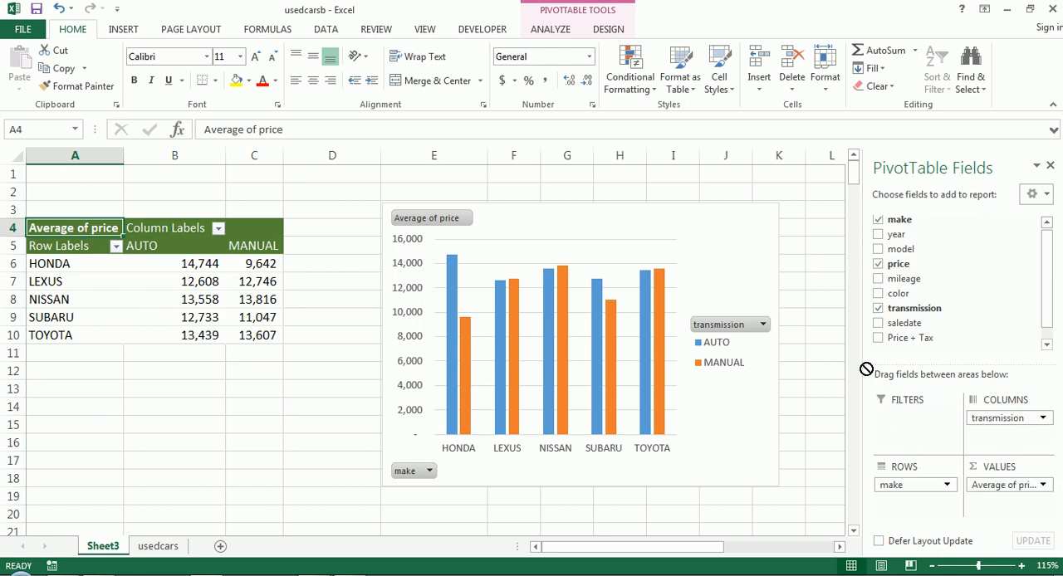
click(877, 263)
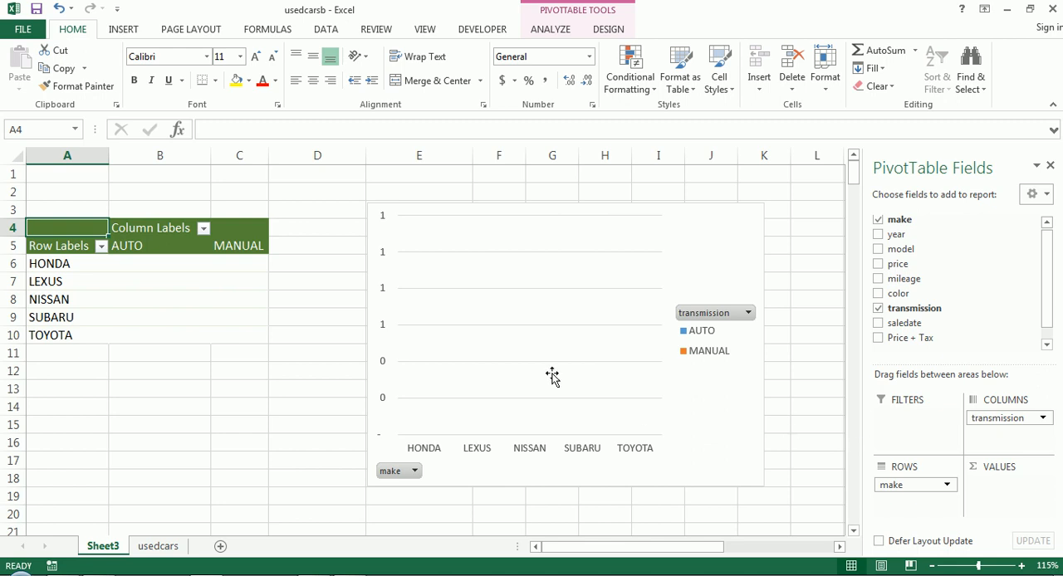
mouse_move(202, 281)
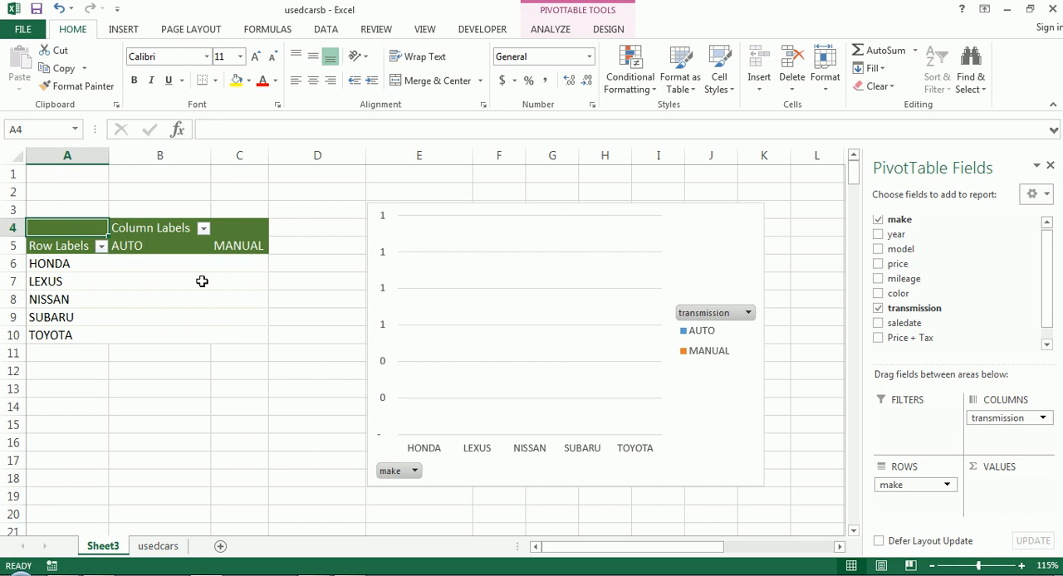
mouse_move(205, 253)
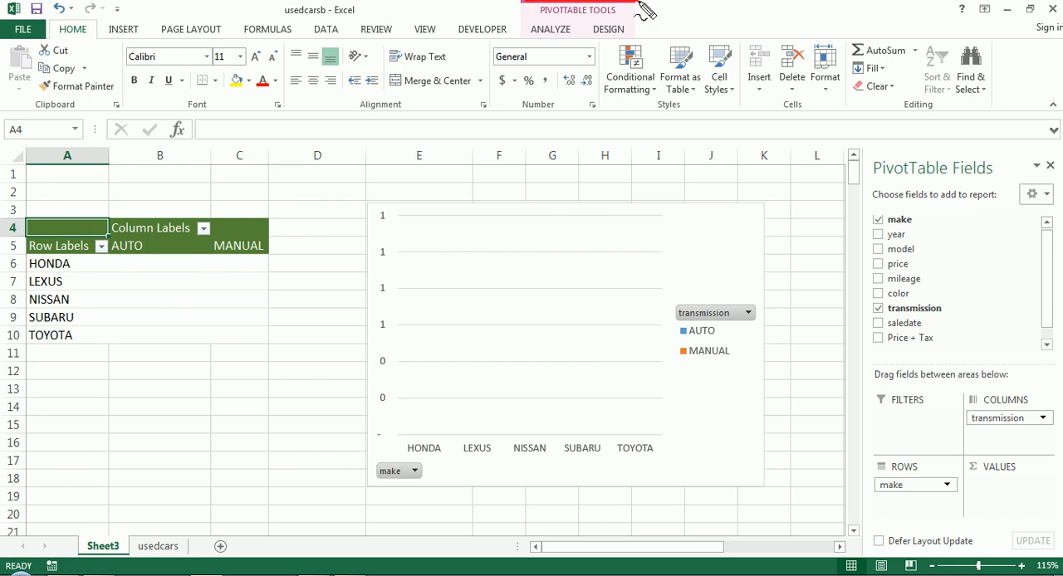
click(549, 29)
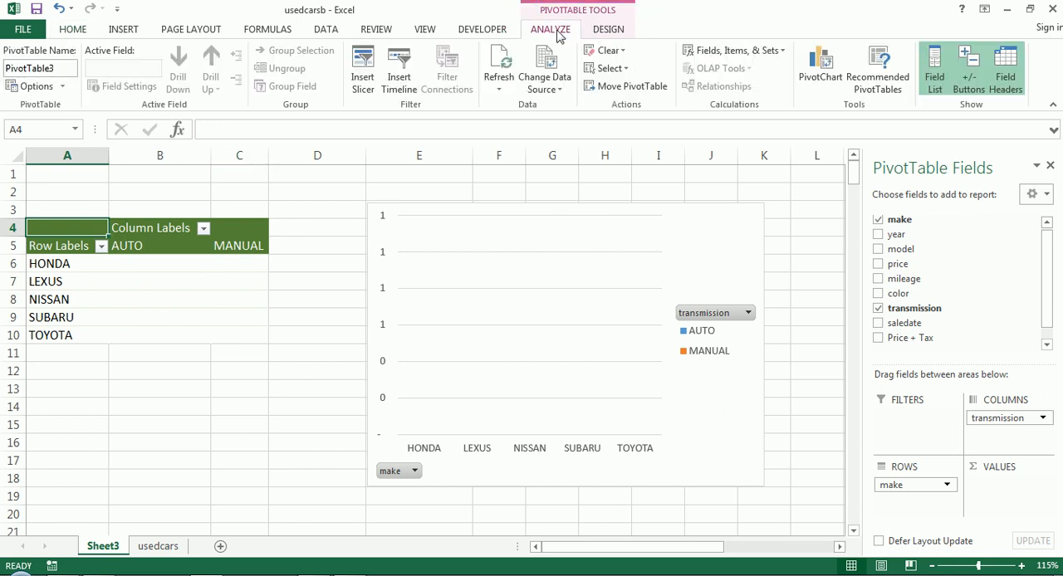
mouse_move(722, 124)
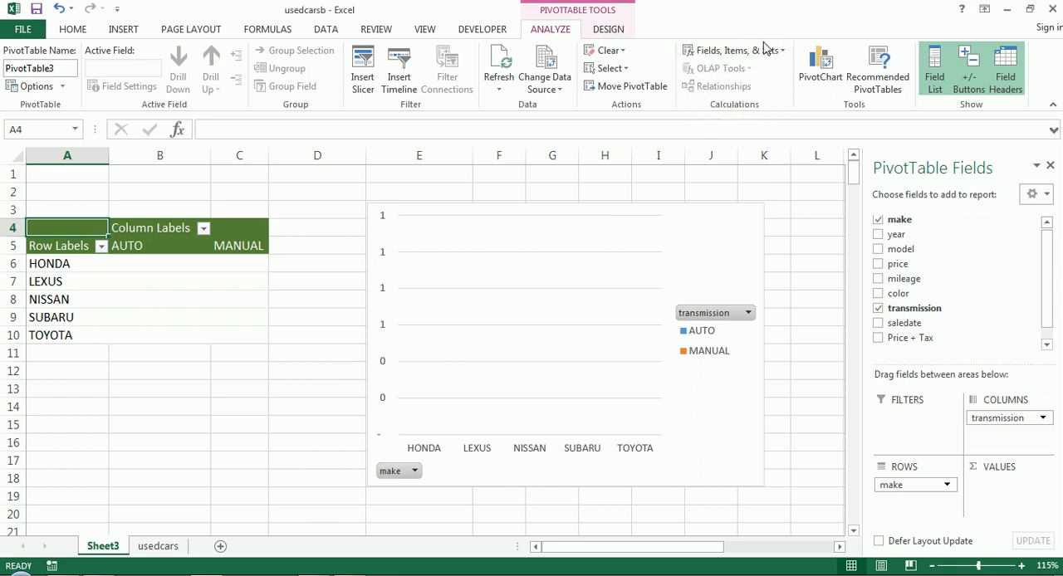
click(730, 49)
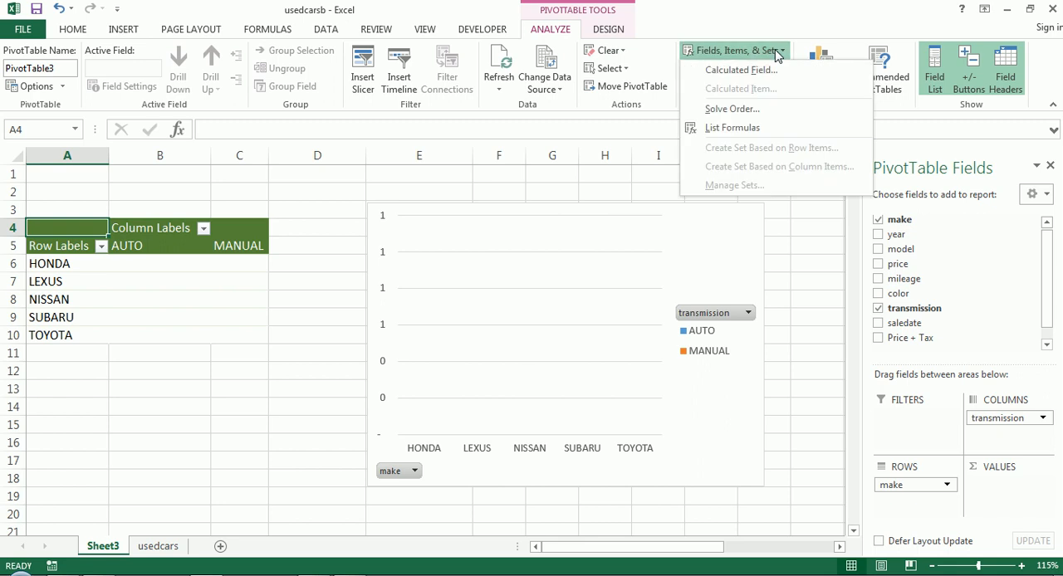
Step: Add a calculated field named Price+Tax with formula =price*1.08
click(739, 69)
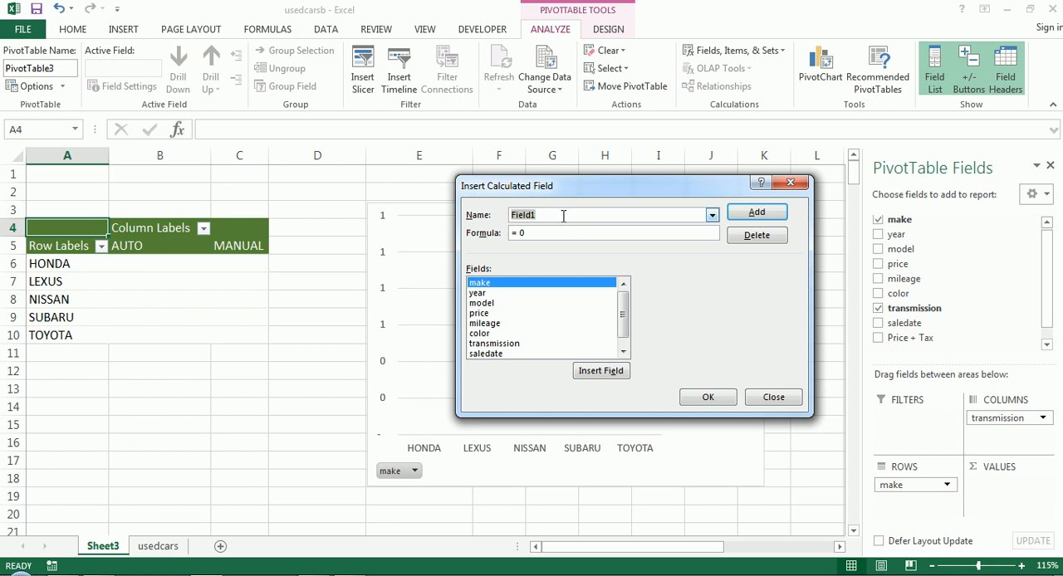
text(Pr)
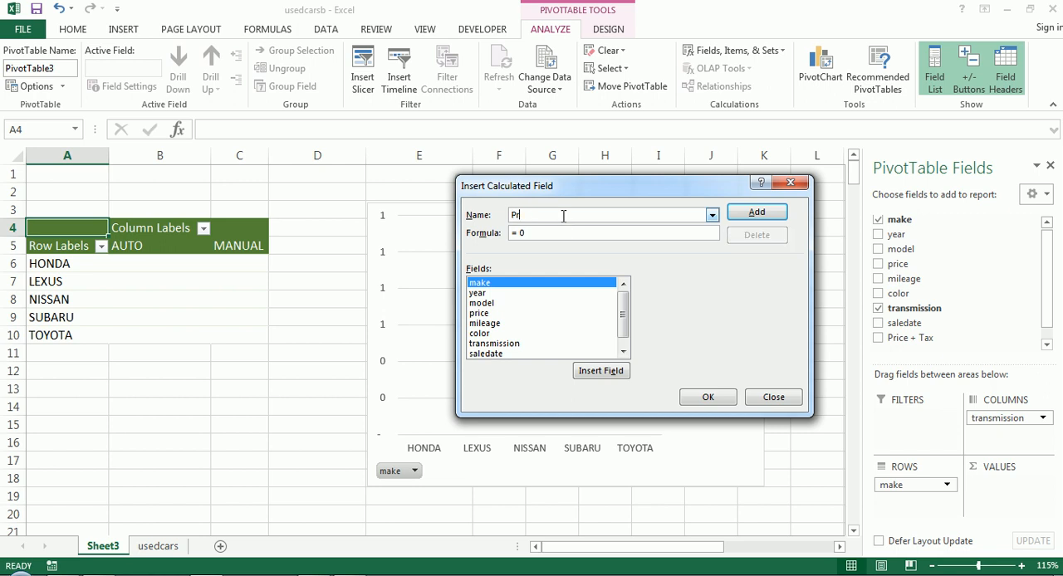
text(ice+)
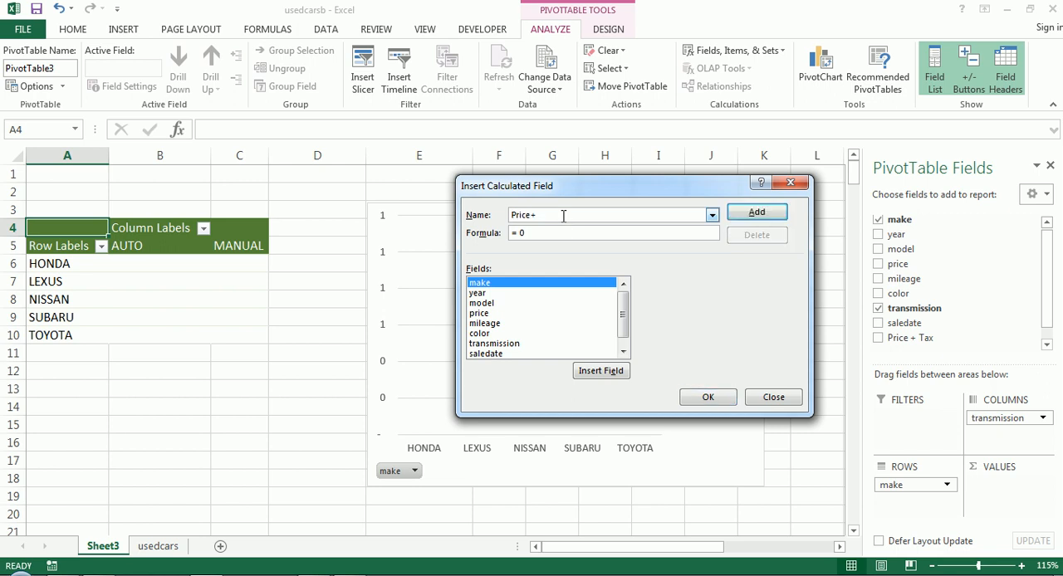
text(Tax)
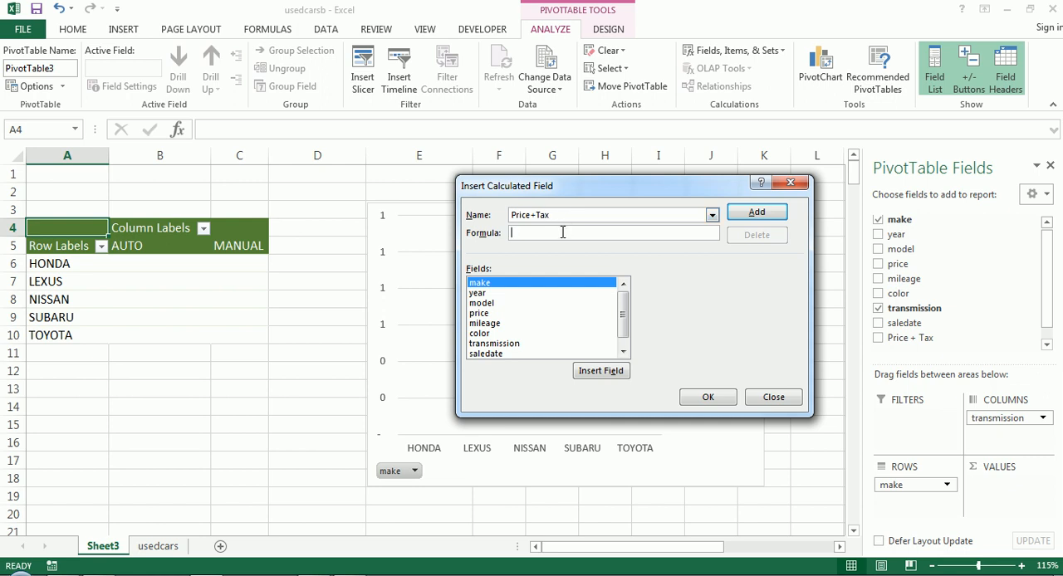
text(=)
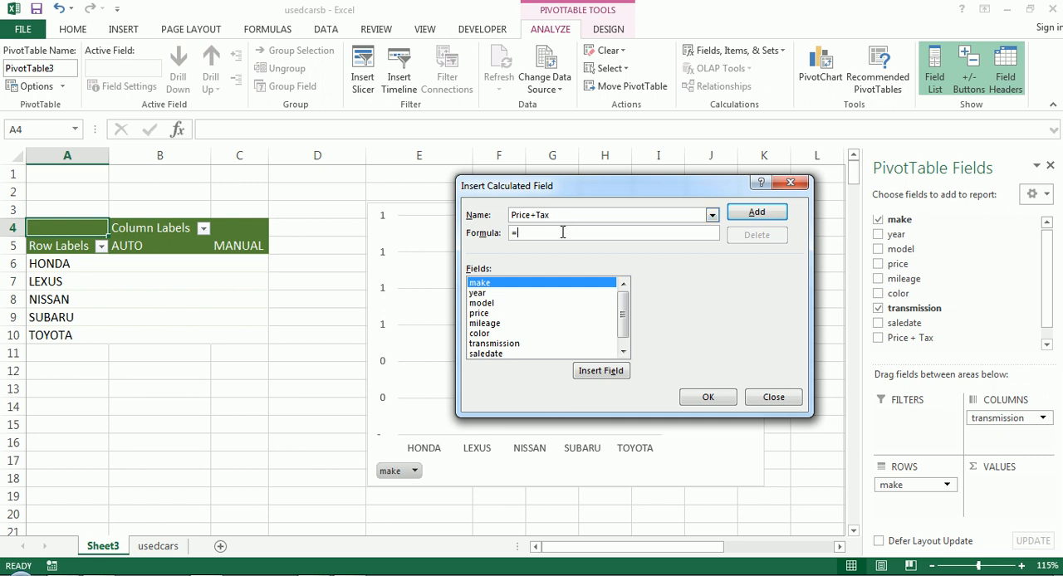
mouse_move(488, 325)
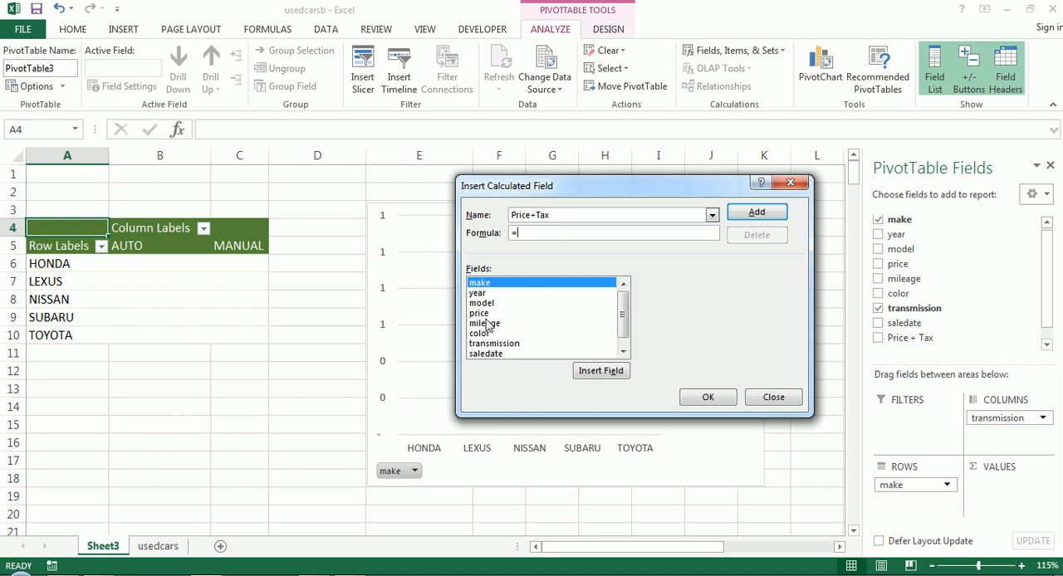
double_click(477, 313)
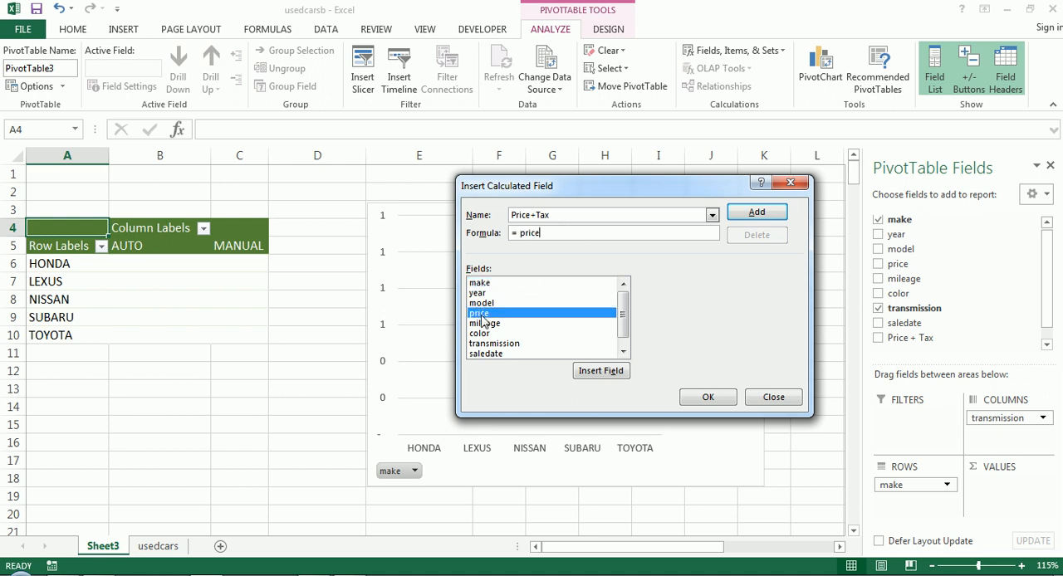
text(*)
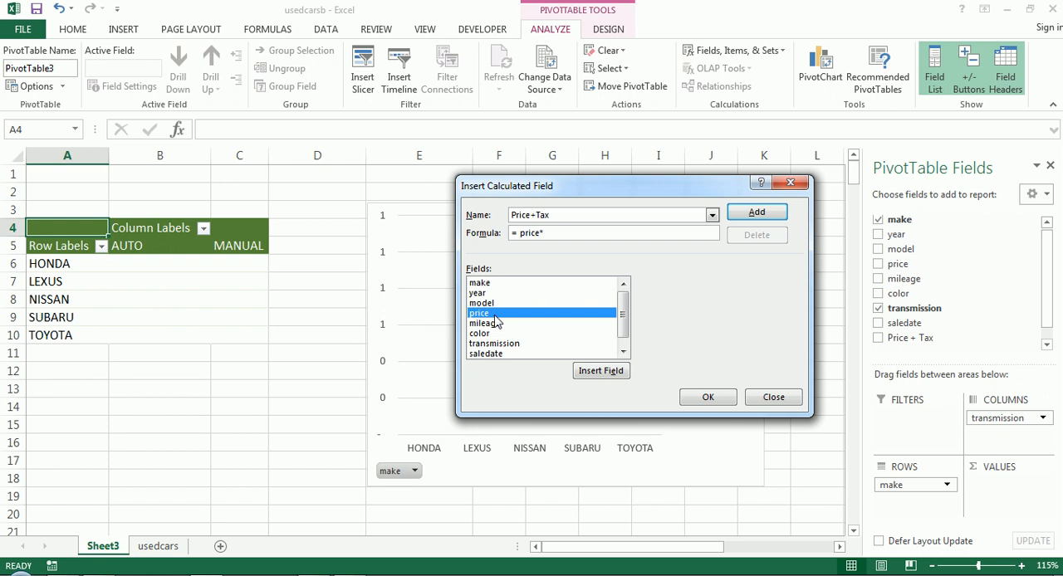
text(1.08)
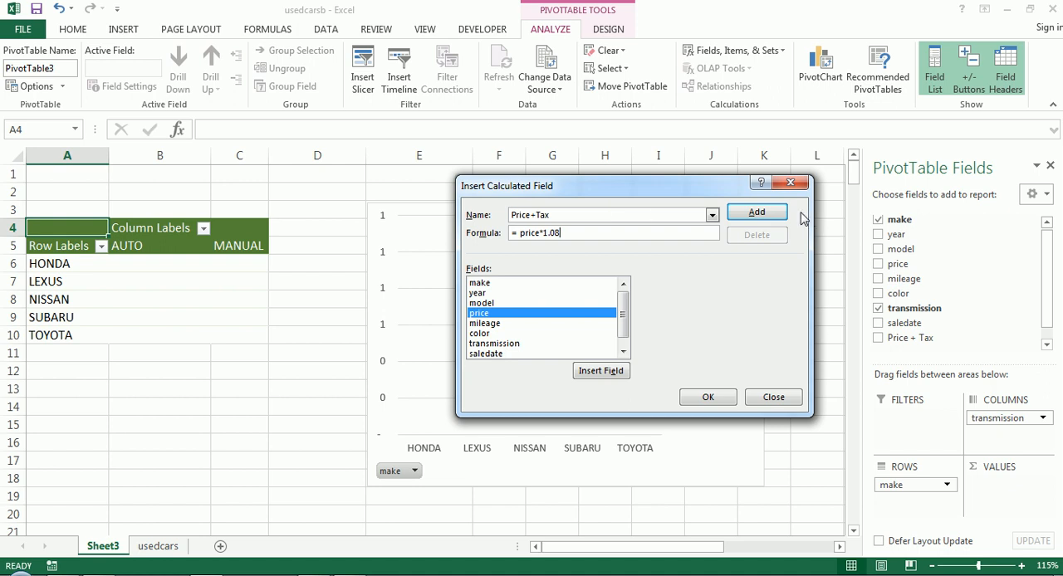
click(756, 212)
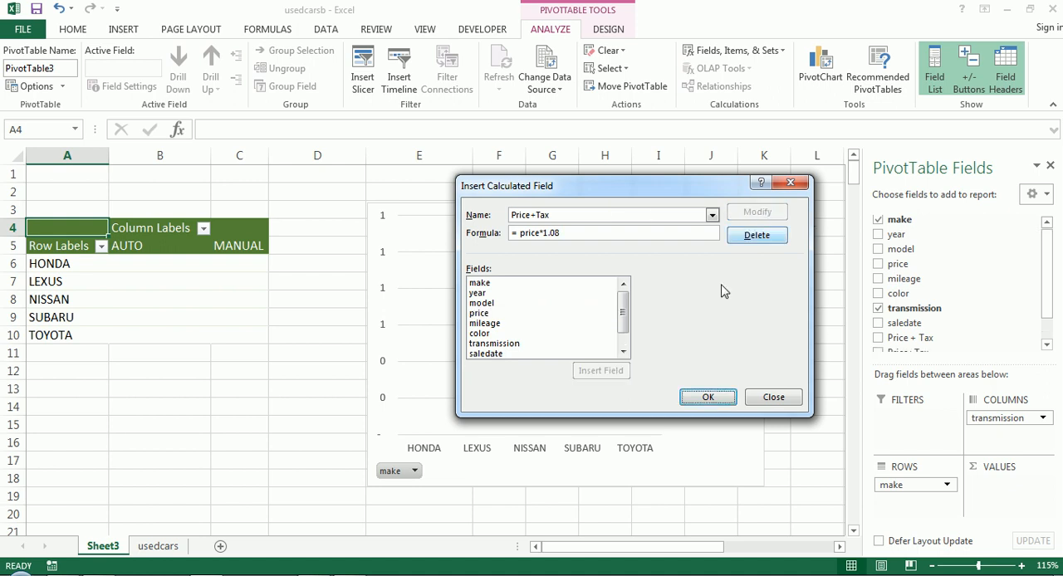
scroll(down, 3)
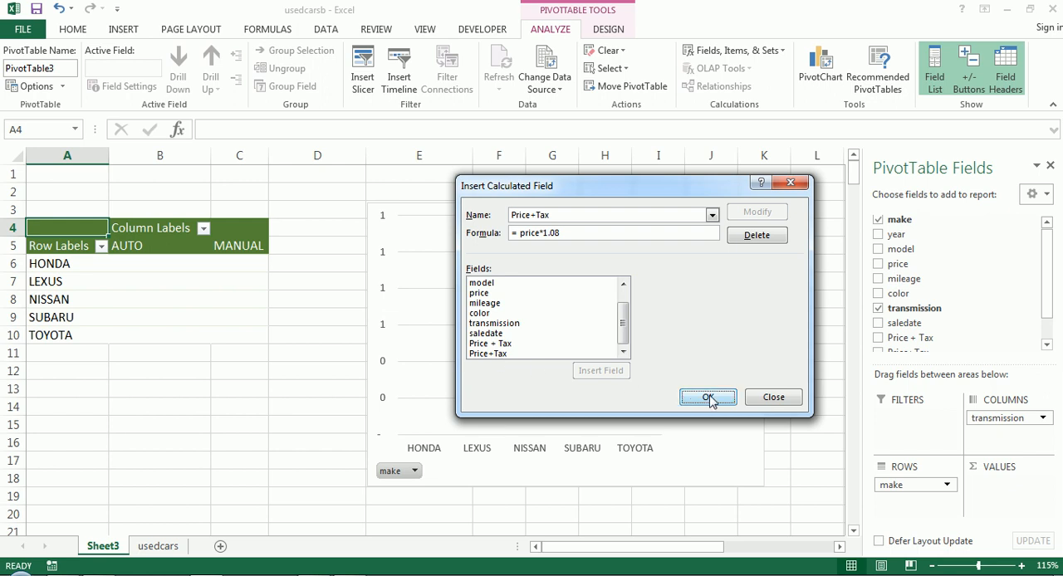
click(706, 397)
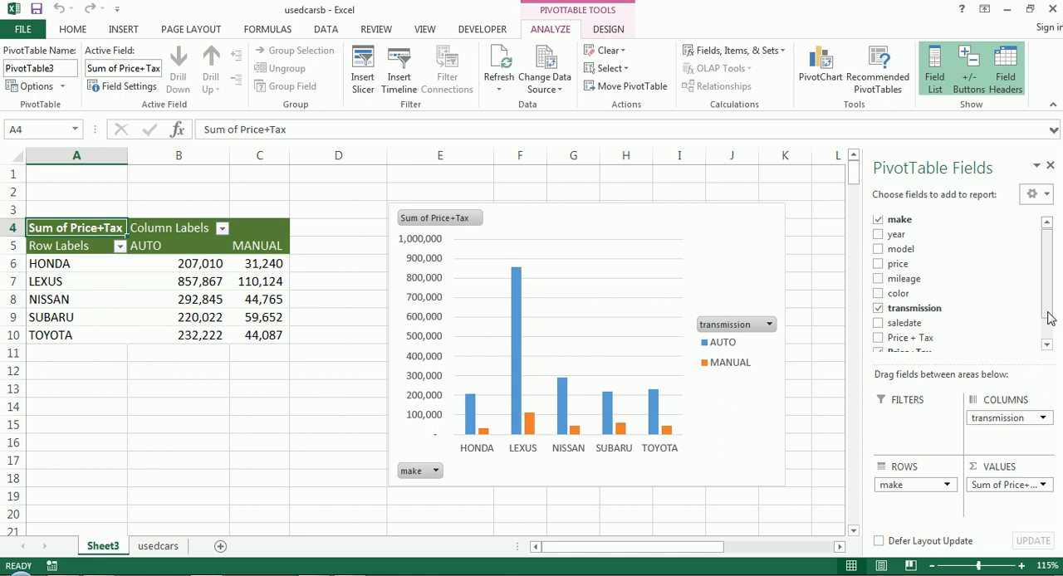
Step: Check Price+Tax in the PivotTable Fields pane so it sums in VALUES
scroll(down, 3)
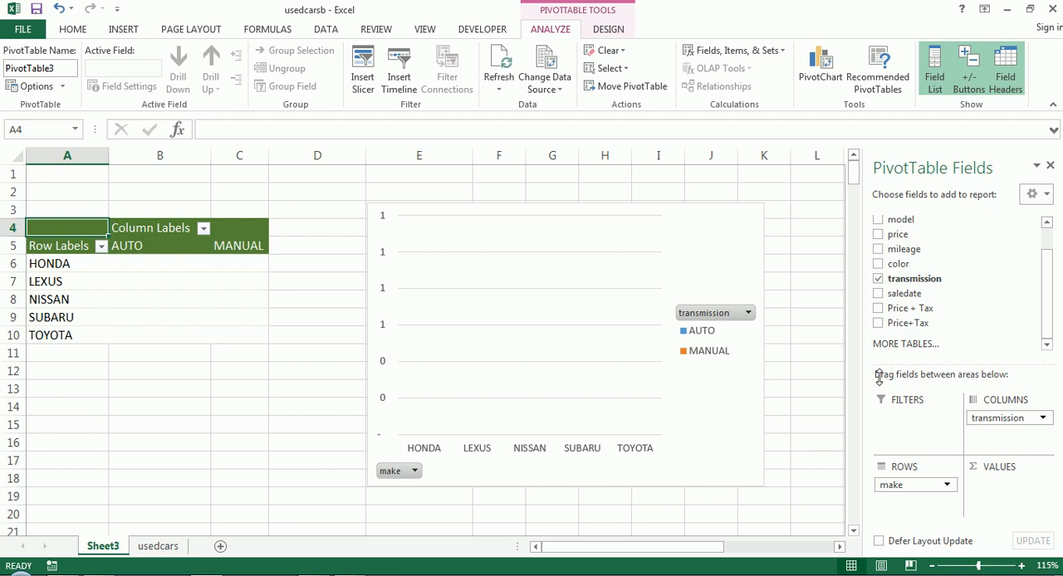
click(878, 323)
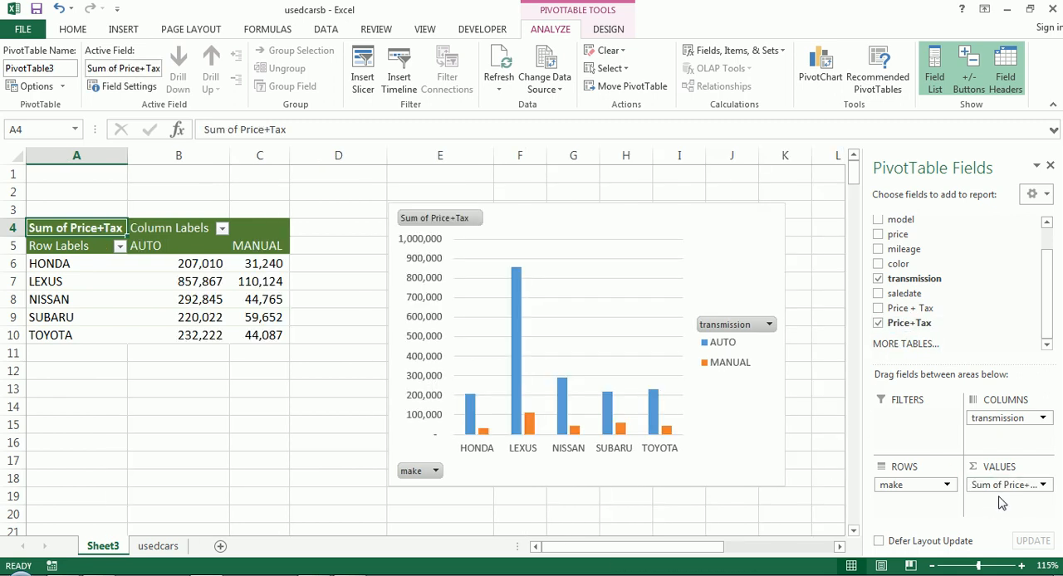
mouse_move(322, 472)
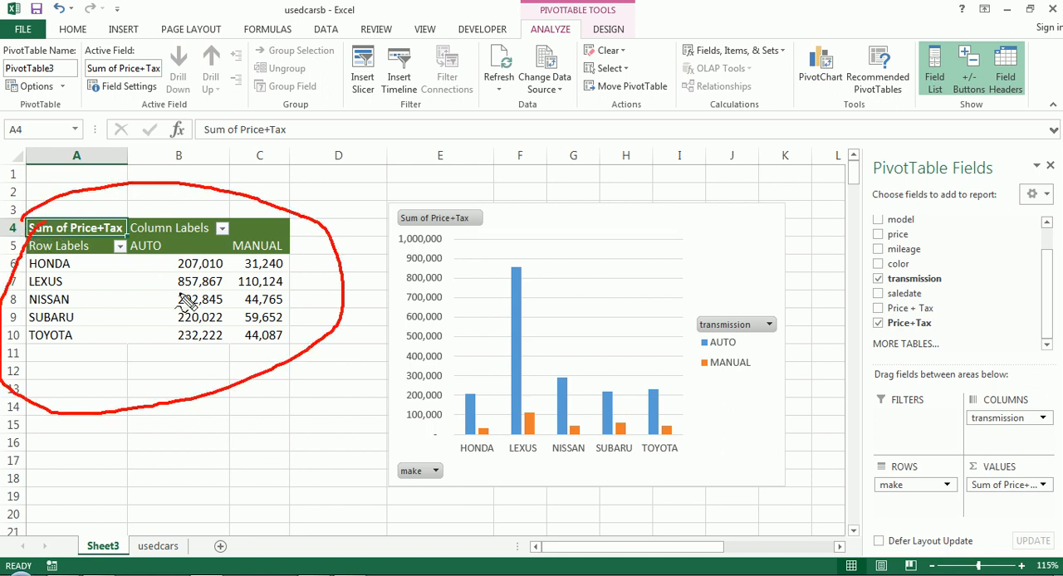
mouse_move(187, 307)
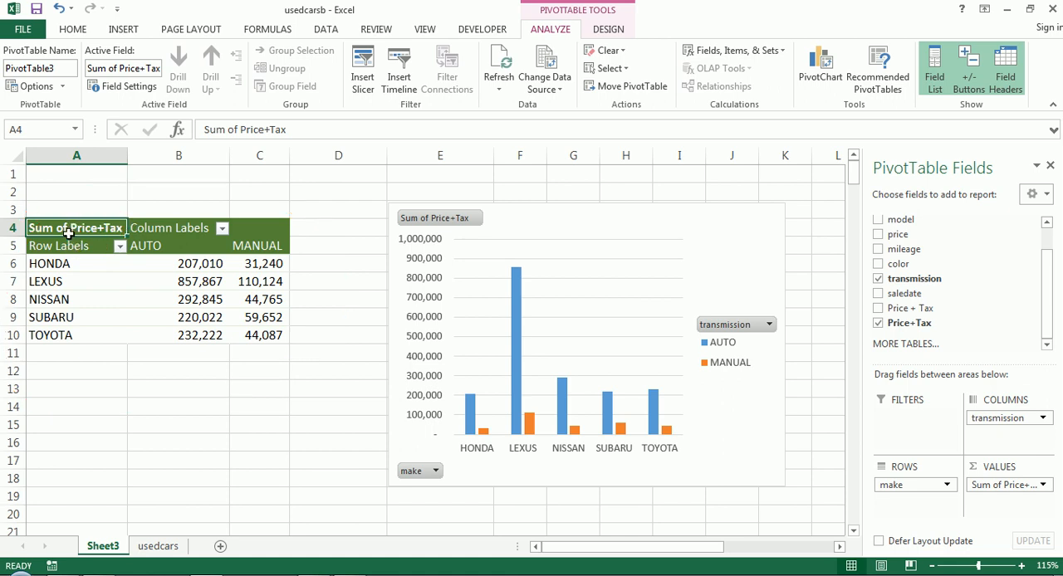
mouse_move(596, 249)
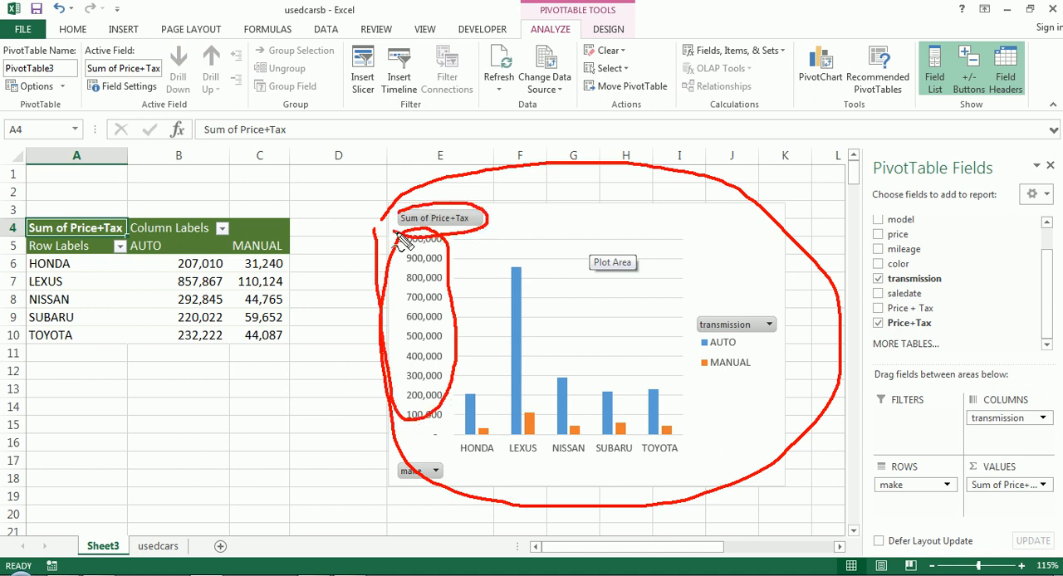
mouse_move(889, 241)
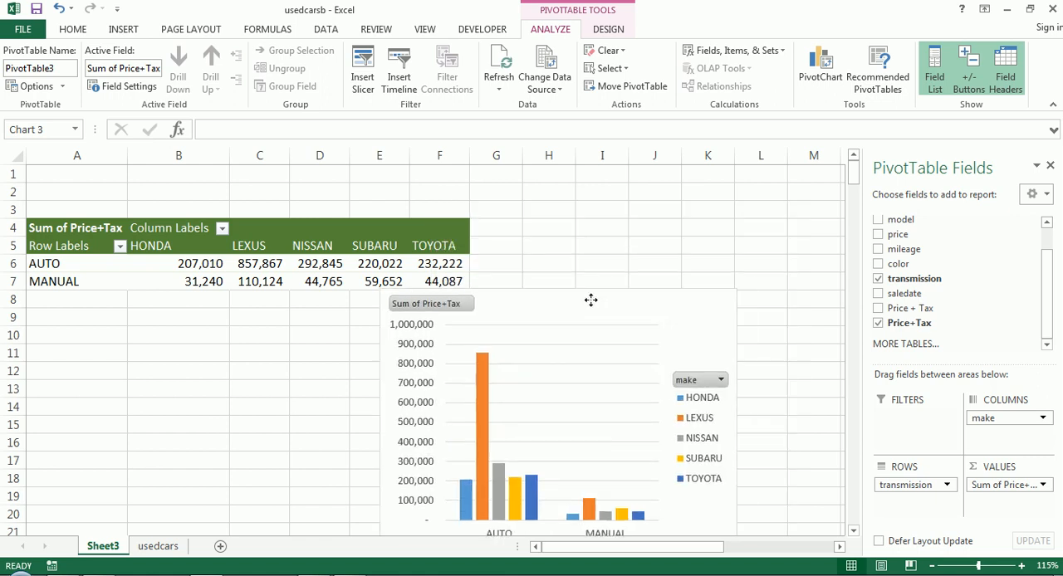
Step: Place the chart right of the table and insert year and color slicers
drag(591, 300, 695, 210)
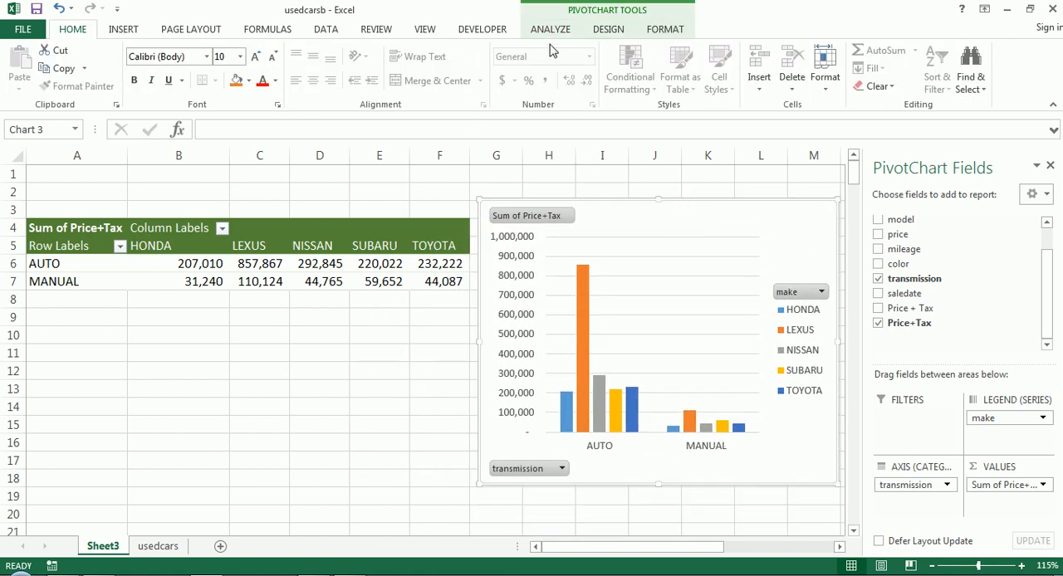
click(315, 67)
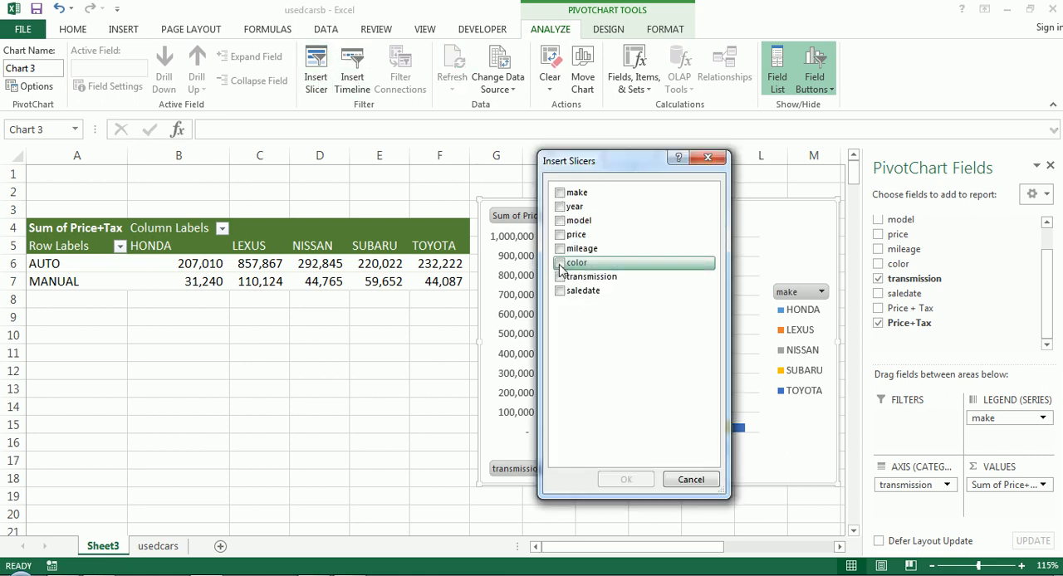
click(560, 206)
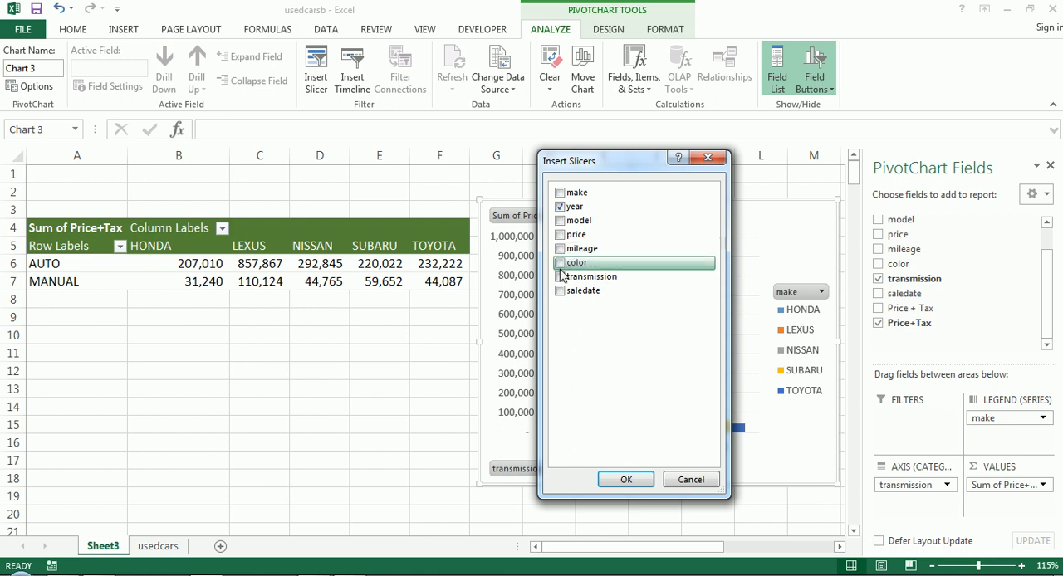
click(626, 479)
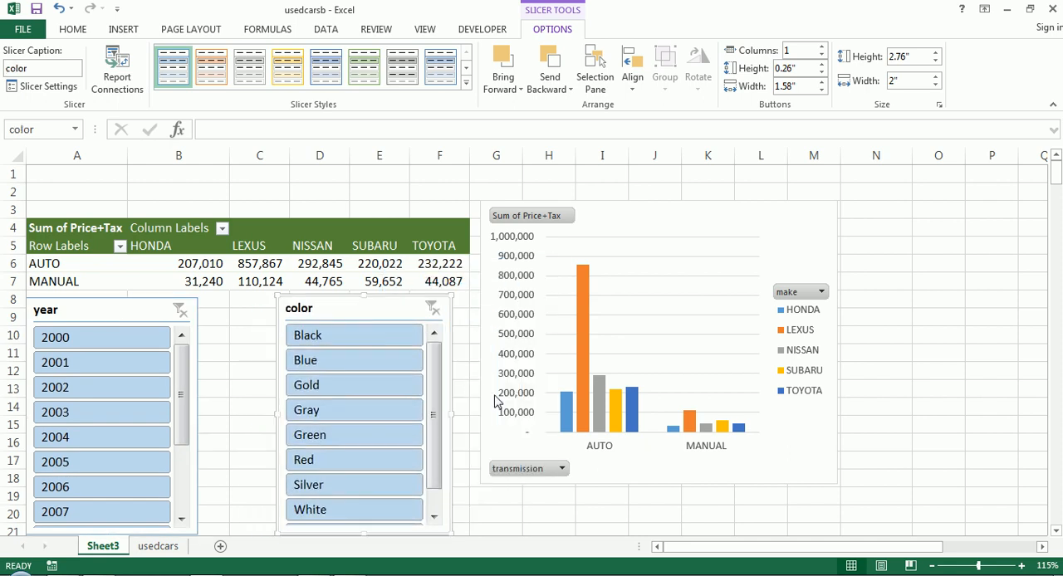
mouse_move(681, 321)
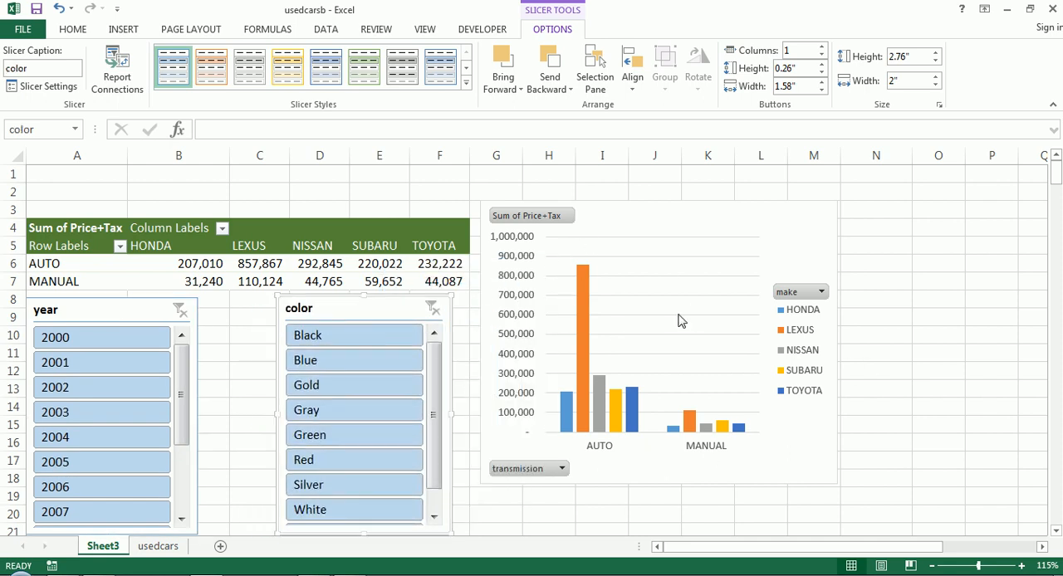
Step: Set the slicers to years 2004–2010 and colors Black and Blue
click(101, 387)
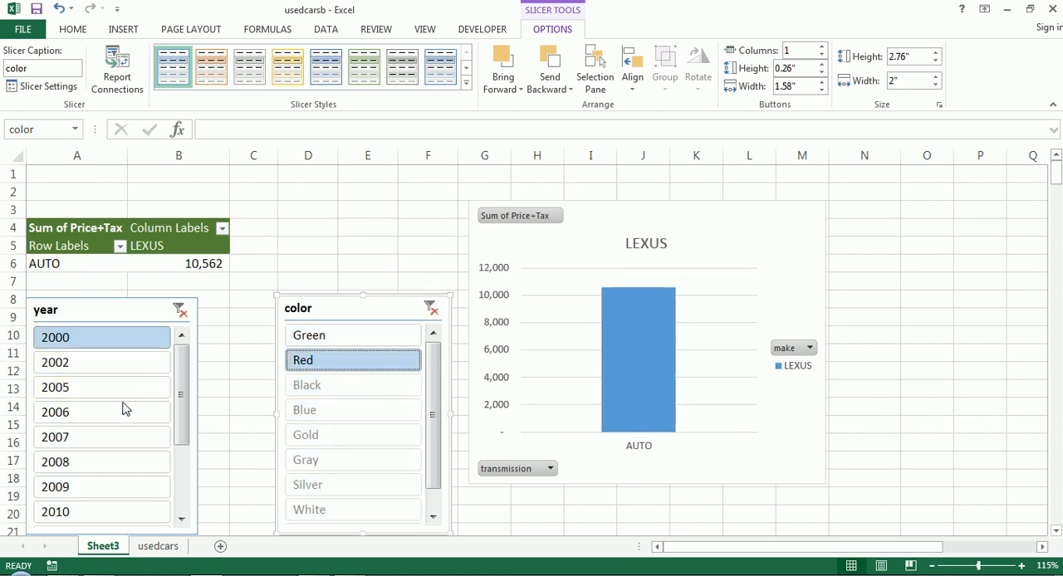
click(101, 362)
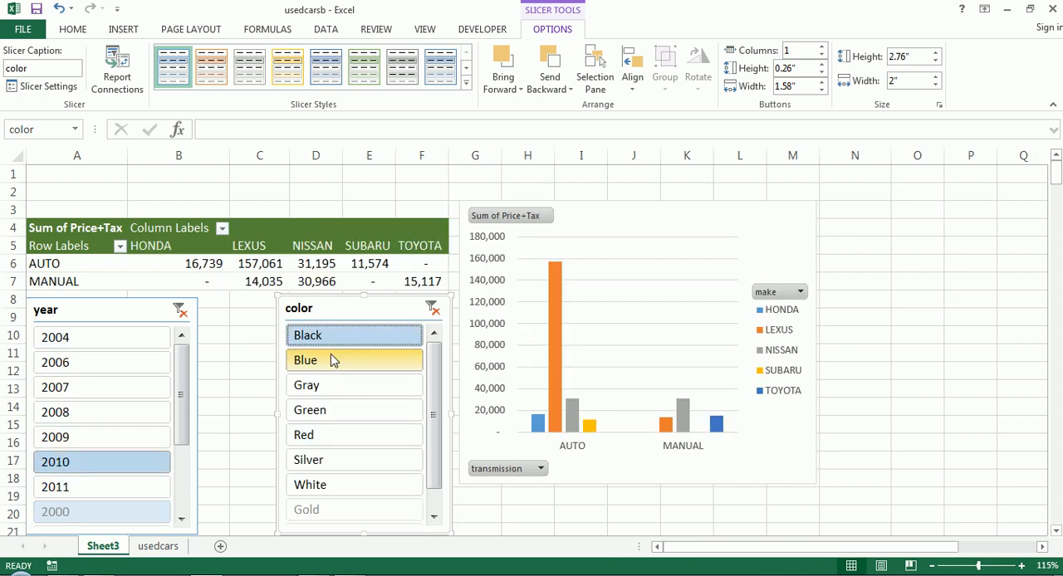
click(101, 362)
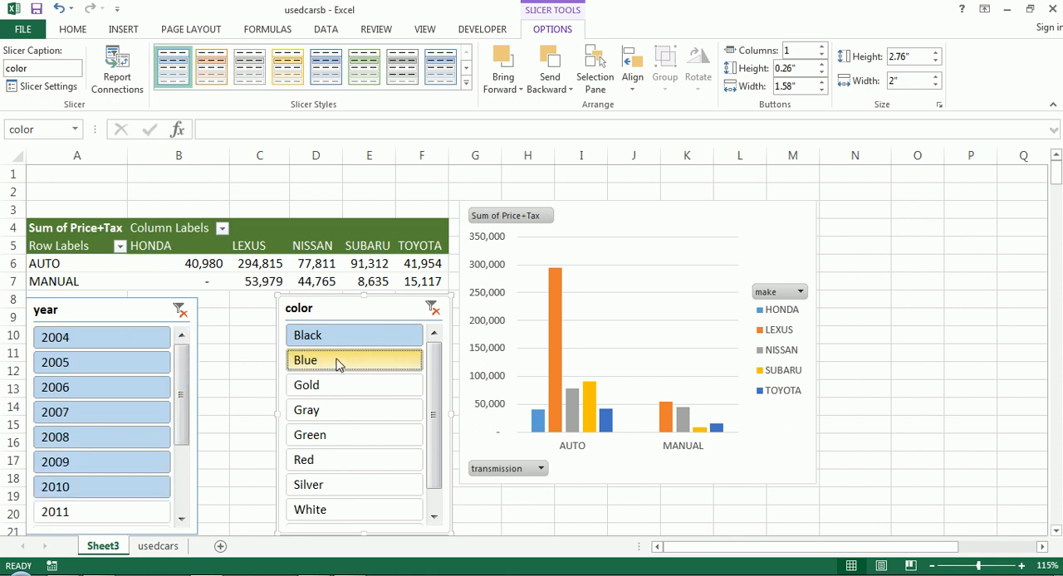
click(354, 335)
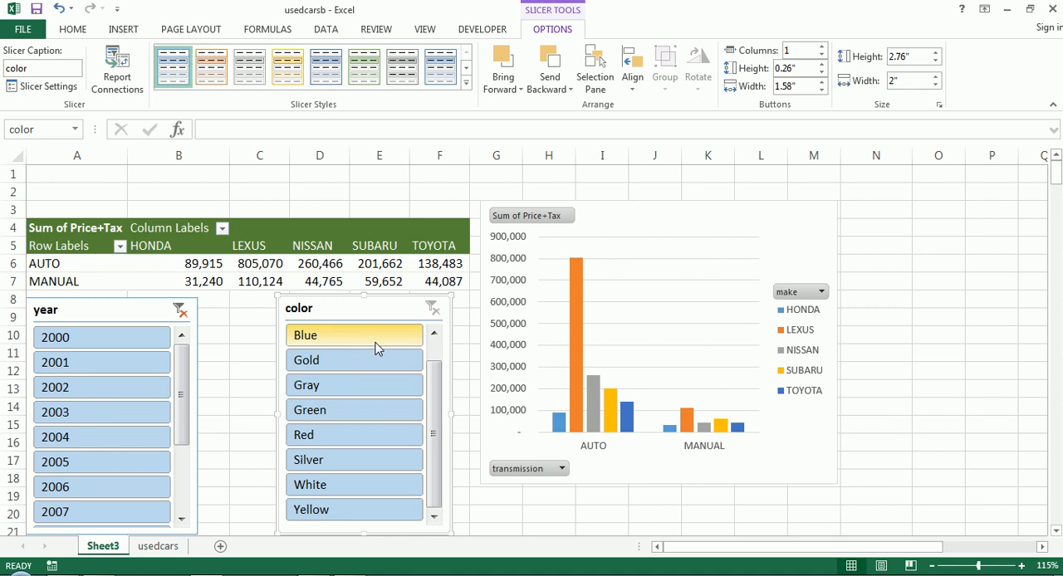
scroll(up, 3)
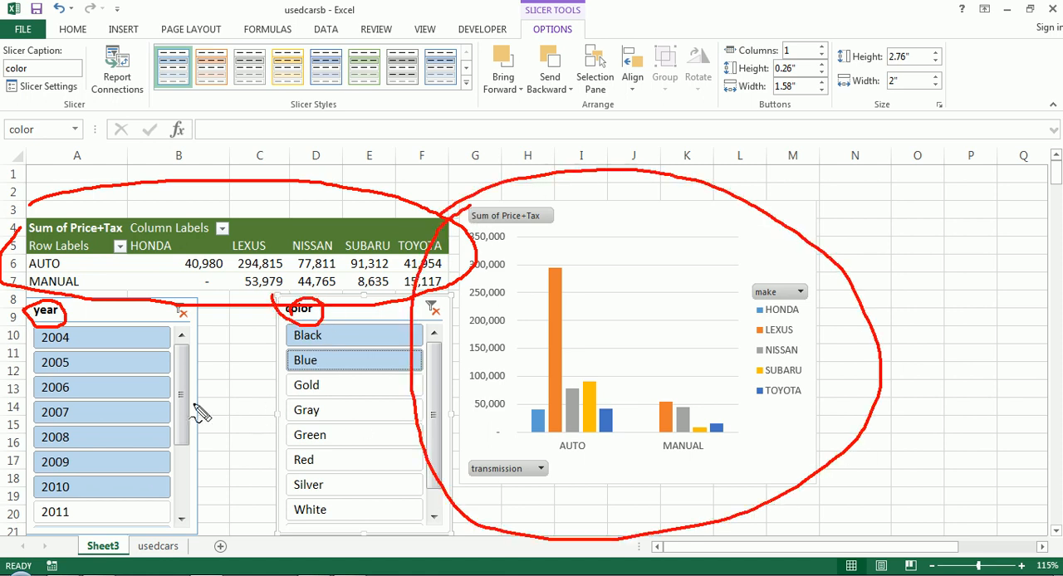
mouse_move(218, 469)
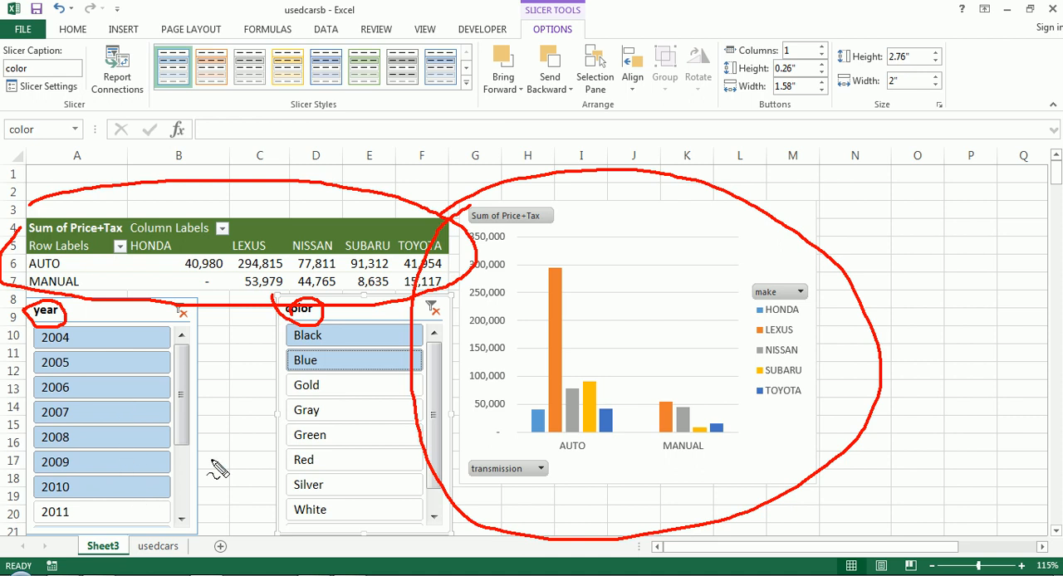
mouse_move(552, 247)
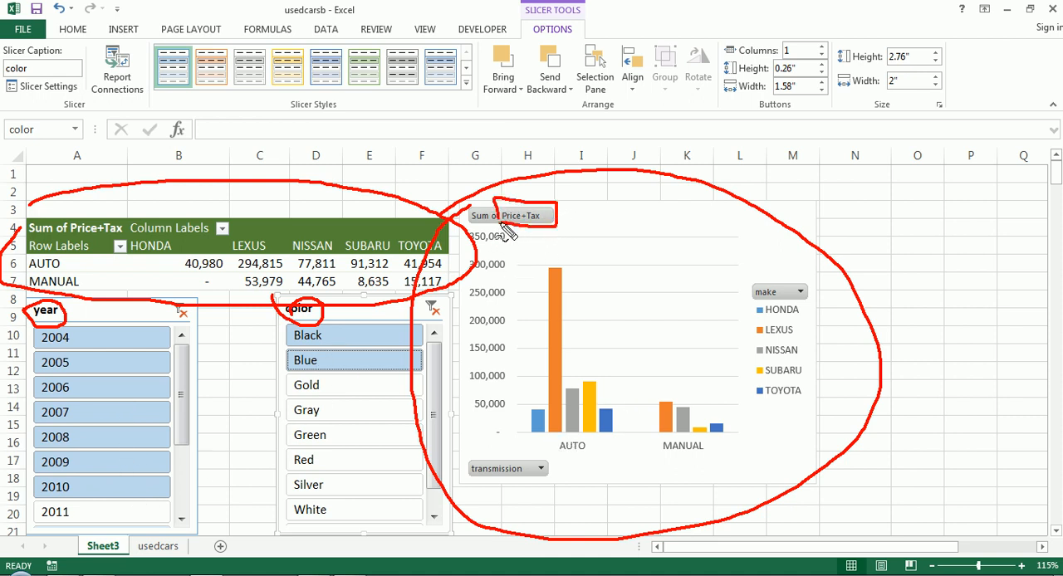
mouse_move(555, 348)
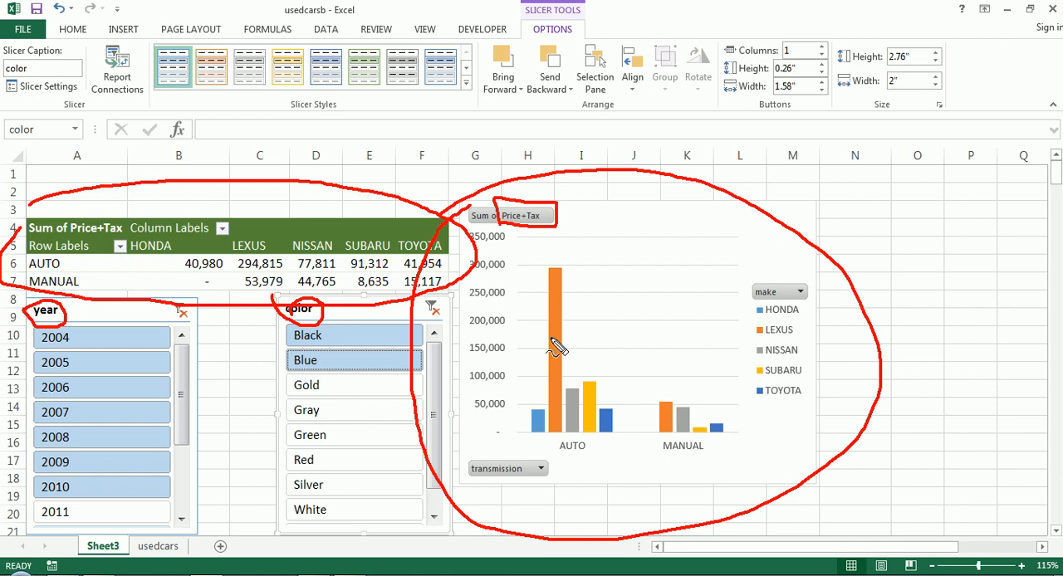
mouse_move(554, 346)
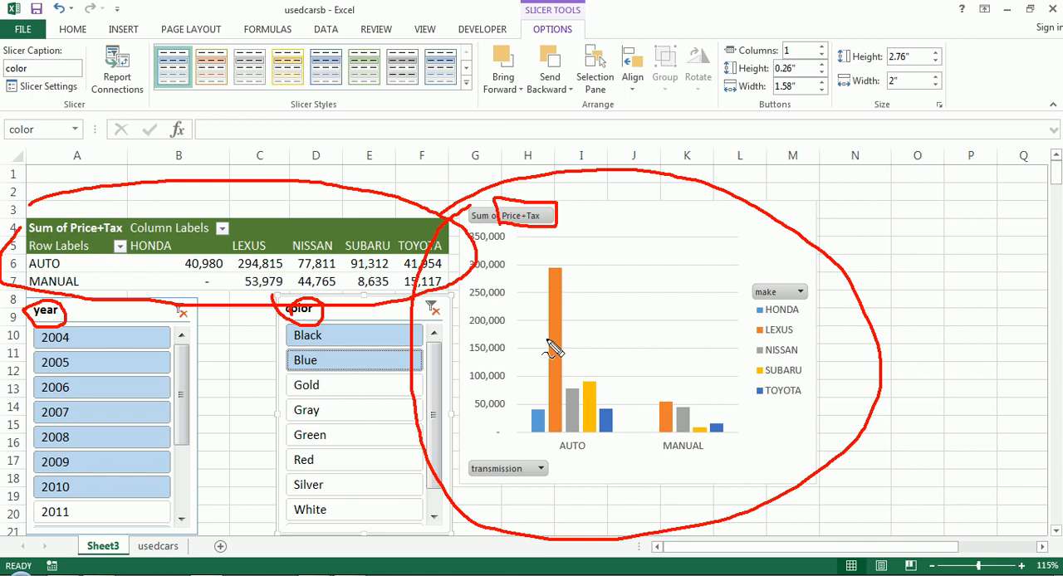
mouse_move(555, 345)
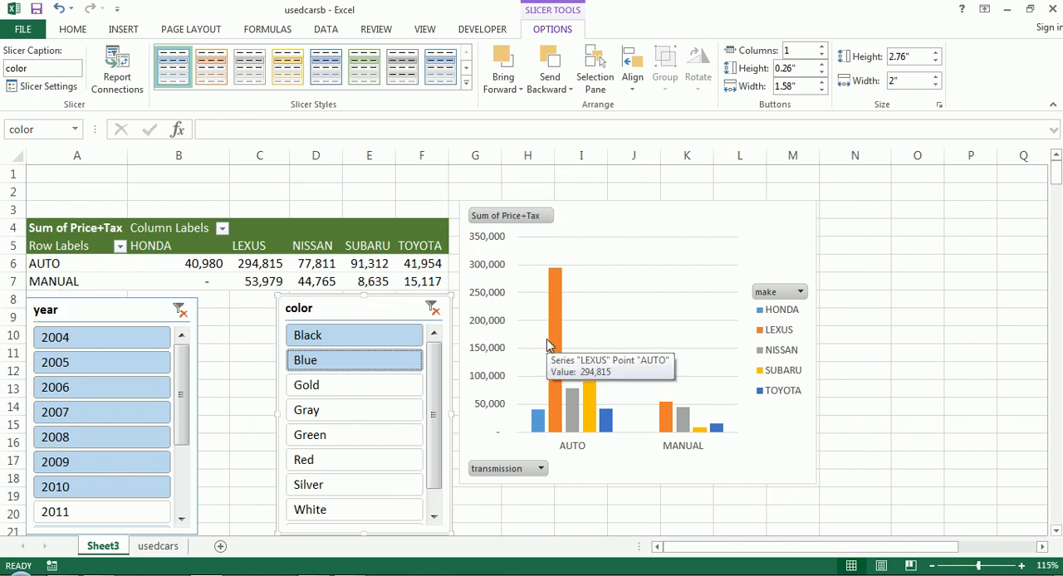
mouse_move(531, 334)
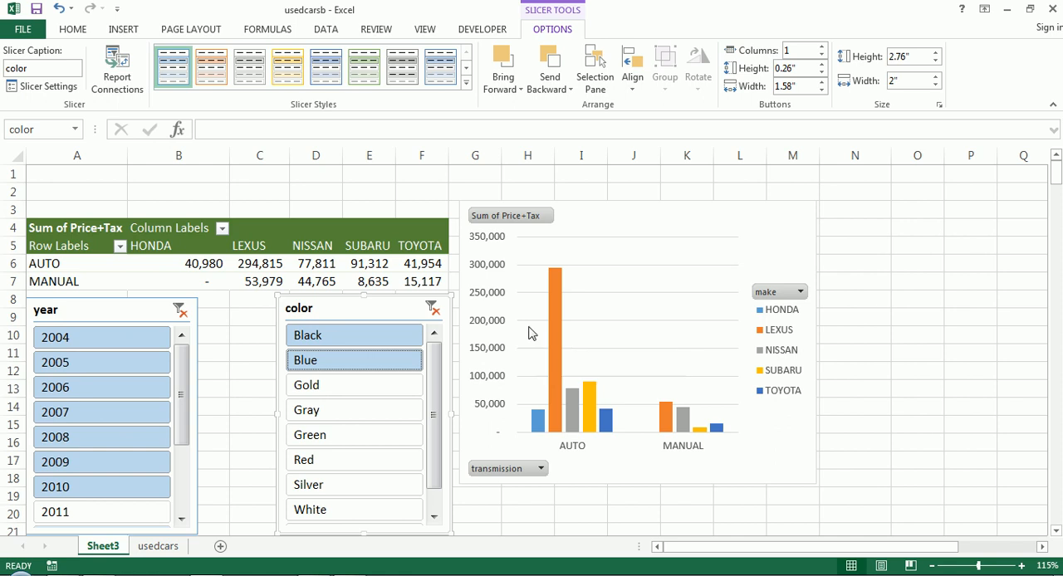
Step: Check saledate in the field list so it appears under transmission in rows
click(421, 263)
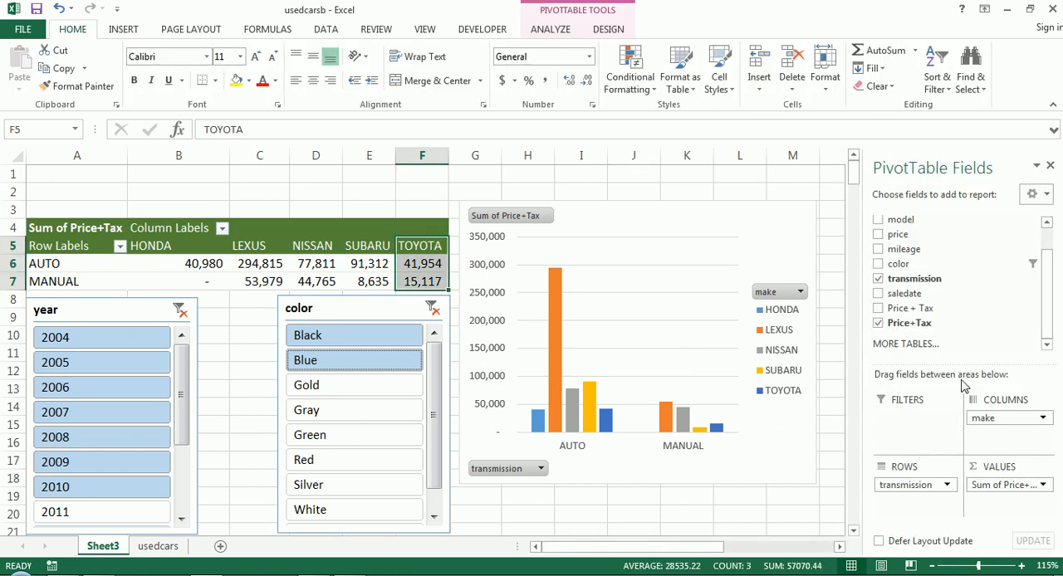
mouse_move(966, 387)
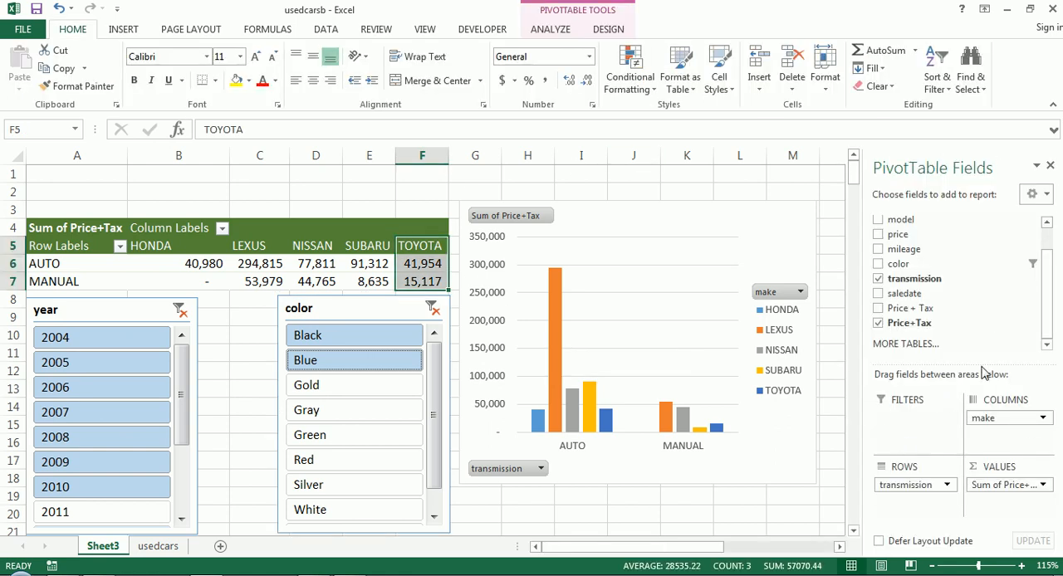
mouse_move(386, 228)
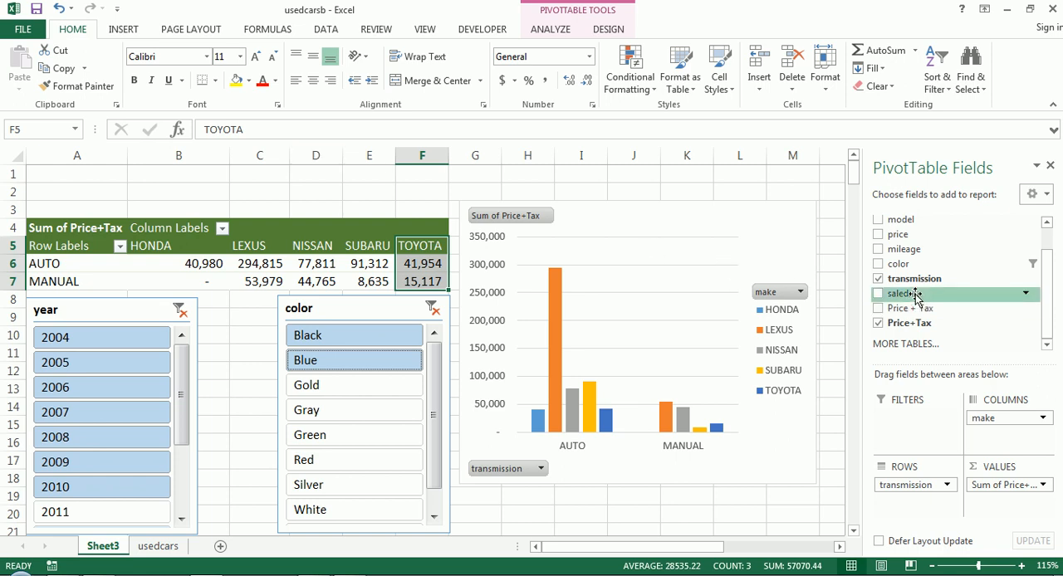
click(878, 293)
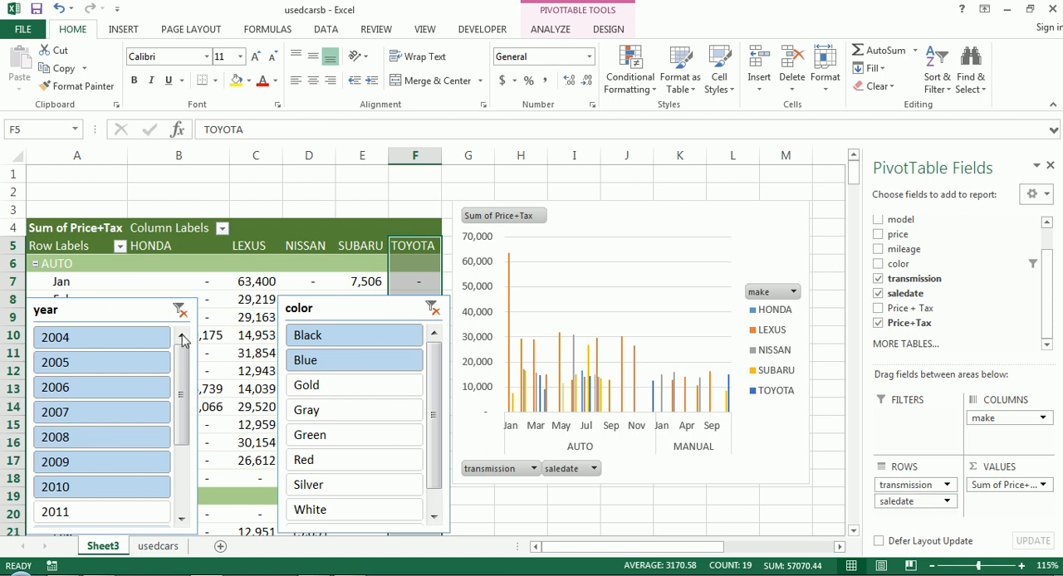
mouse_move(791, 463)
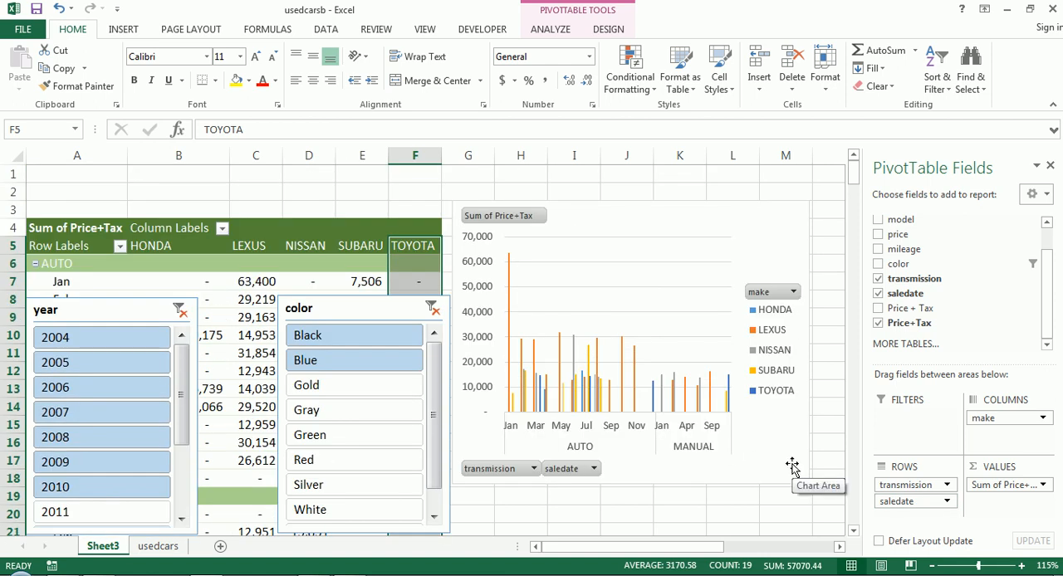